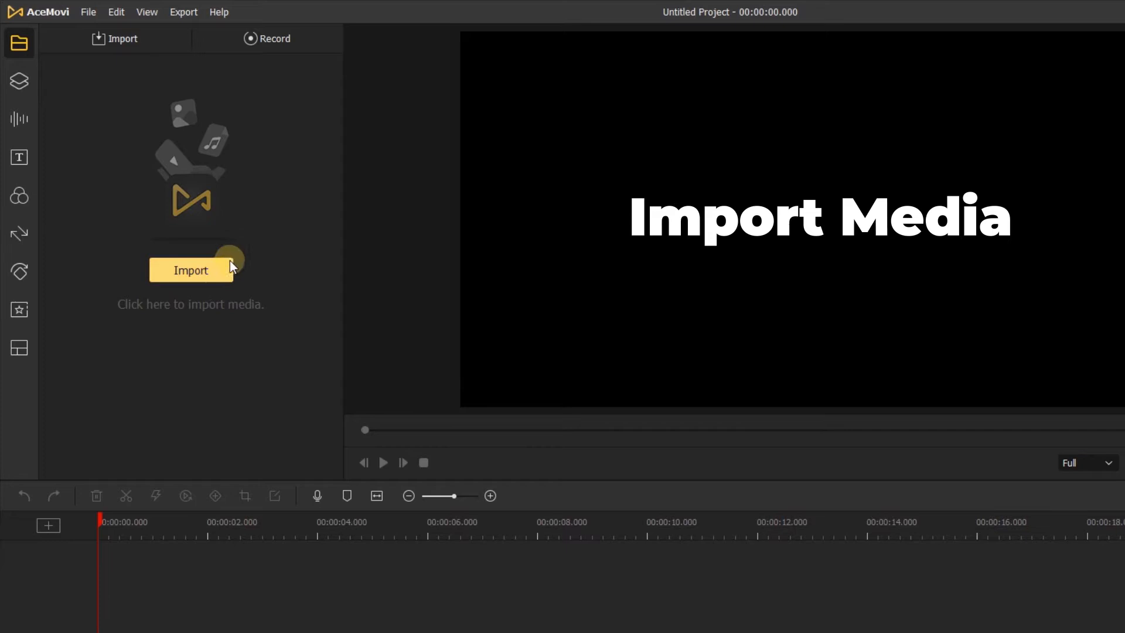
- Import the acemovi-logo image into the media library, glancing at Background Music along the way
click(191, 271)
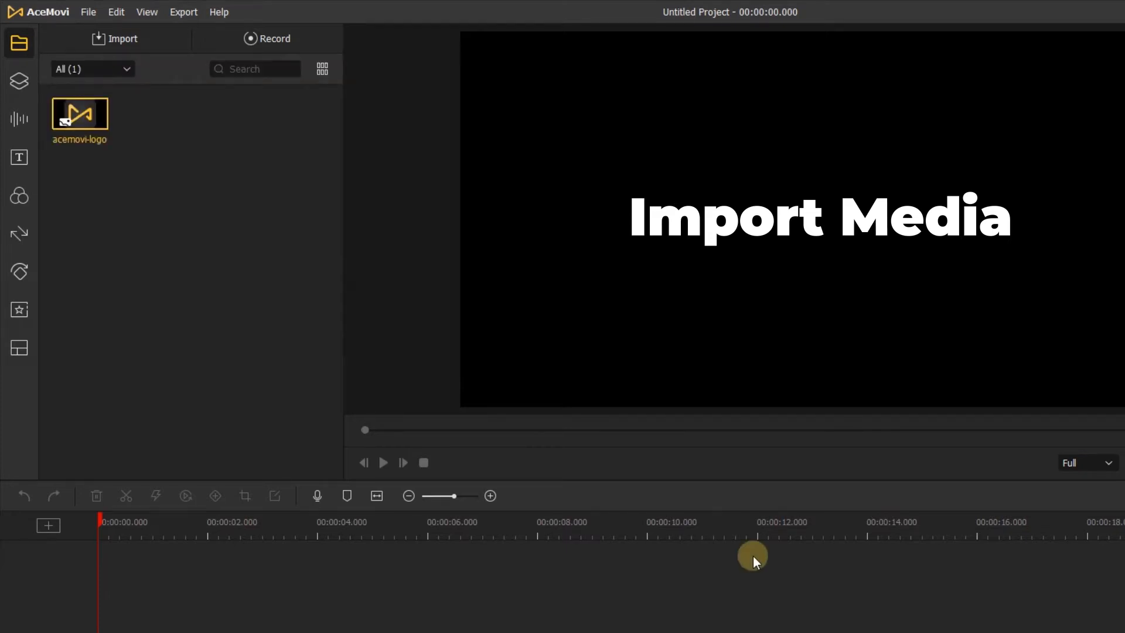
click(19, 118)
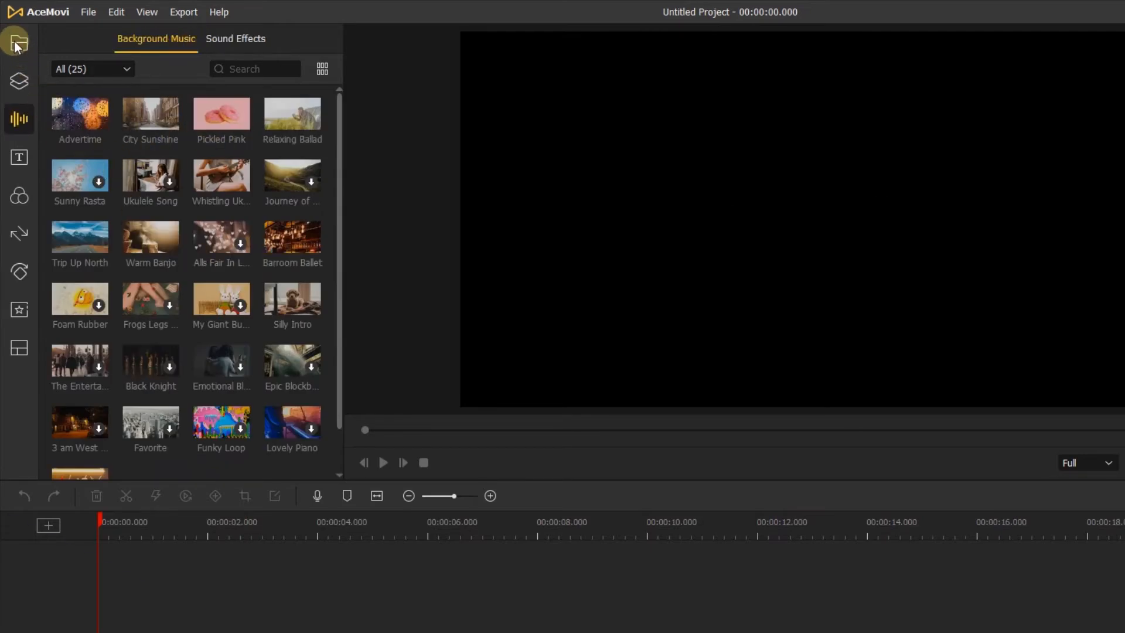
click(19, 42)
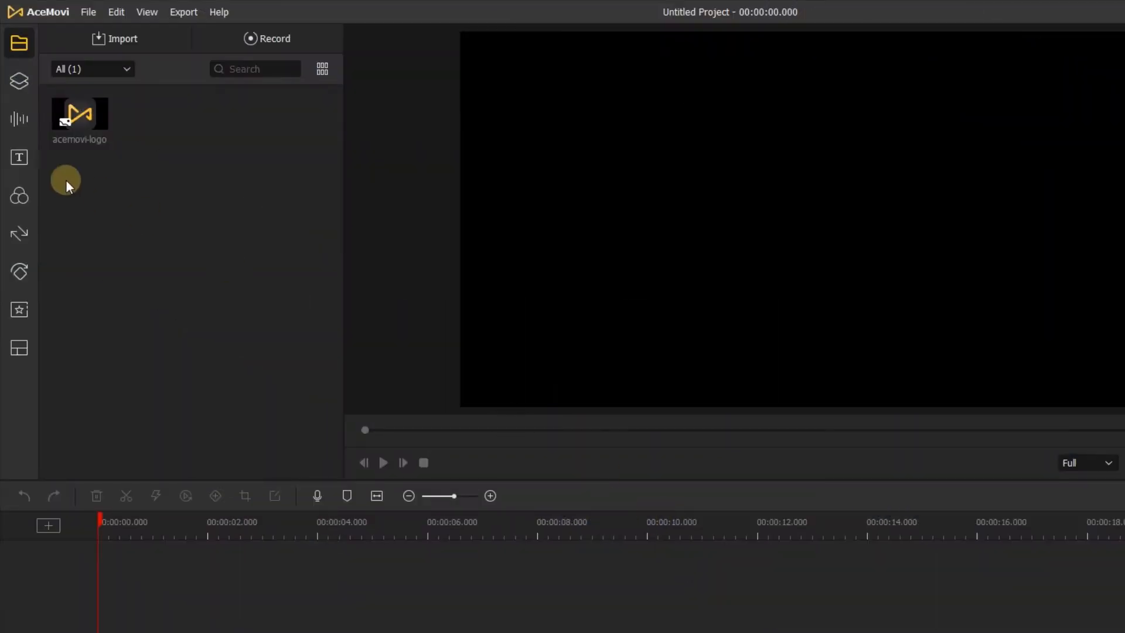
- Browse Static and Dynamic text styles and add the Opener 18 DESIGN YOUR TITLE template to the timeline
click(20, 157)
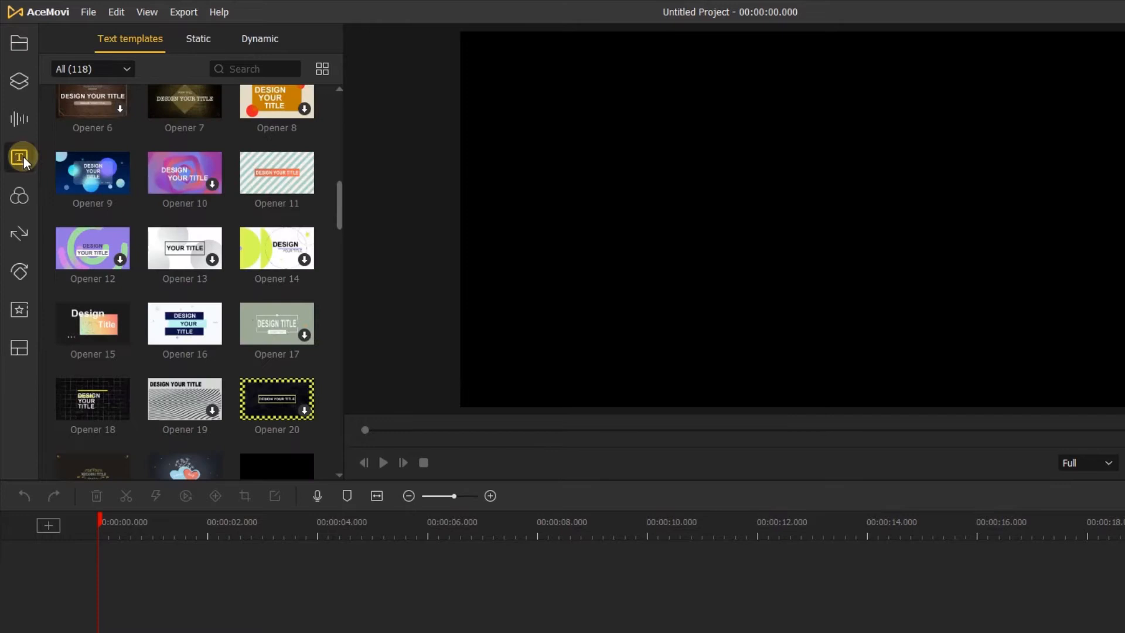
click(92, 69)
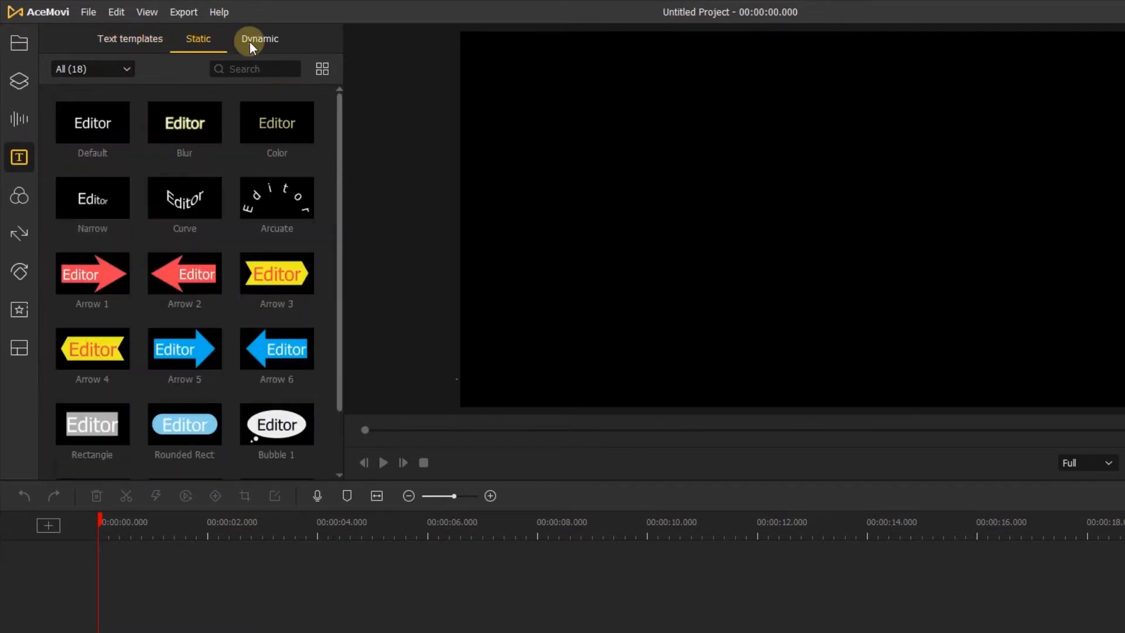
click(130, 39)
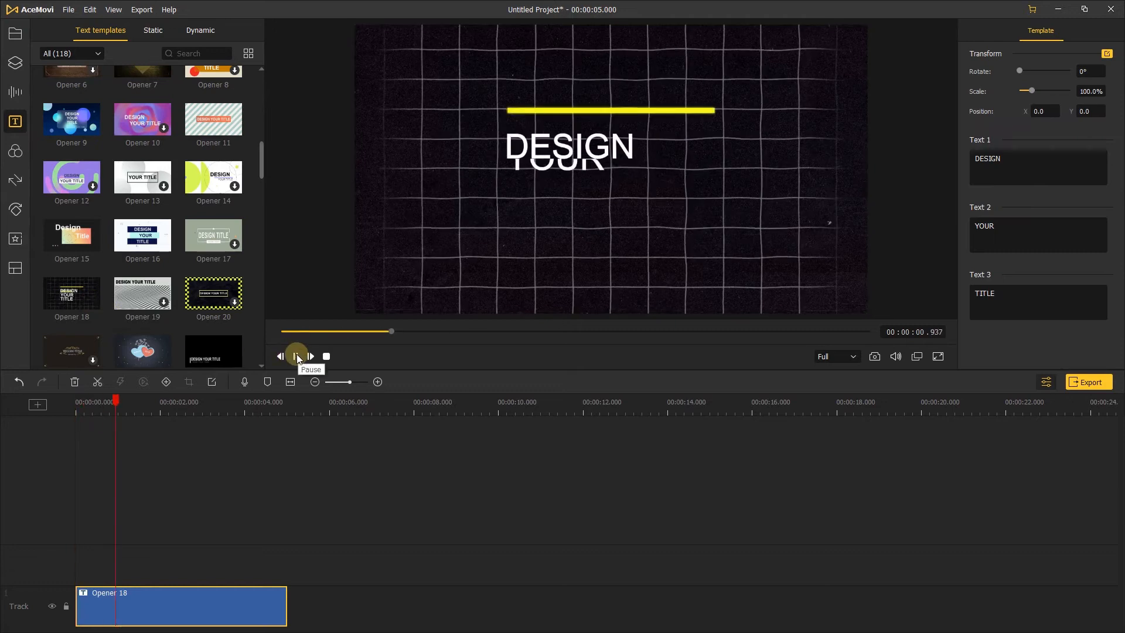
click(296, 357)
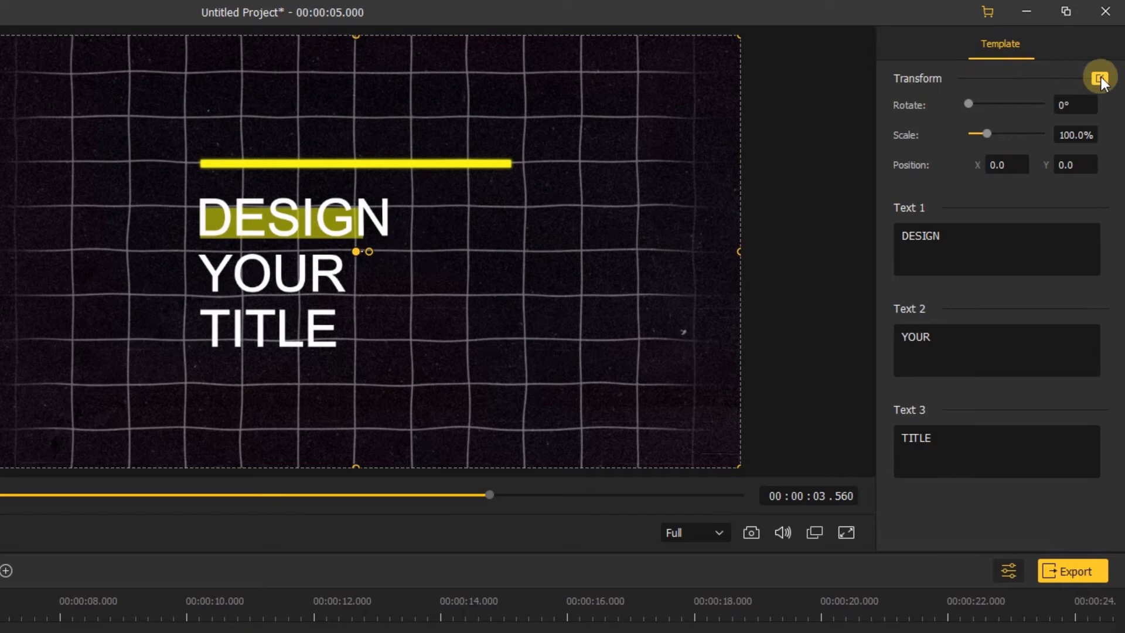
- Edit the title lines in Advanced Text Edit to read Welcome to / AceMovi / Channel in a rounded bold font
click(1100, 77)
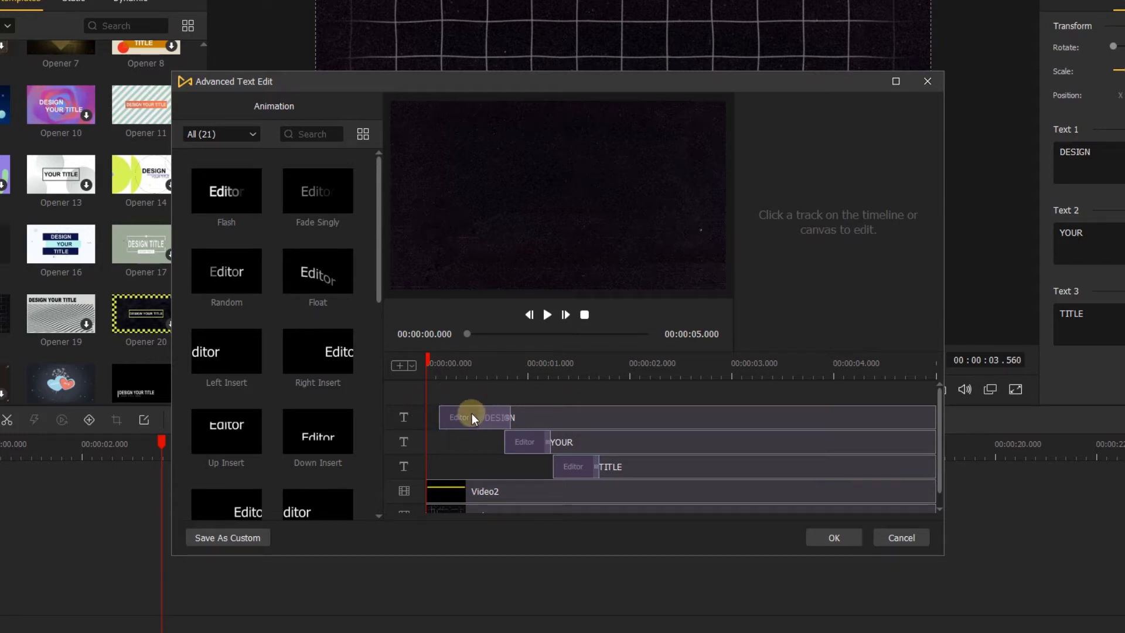
click(564, 427)
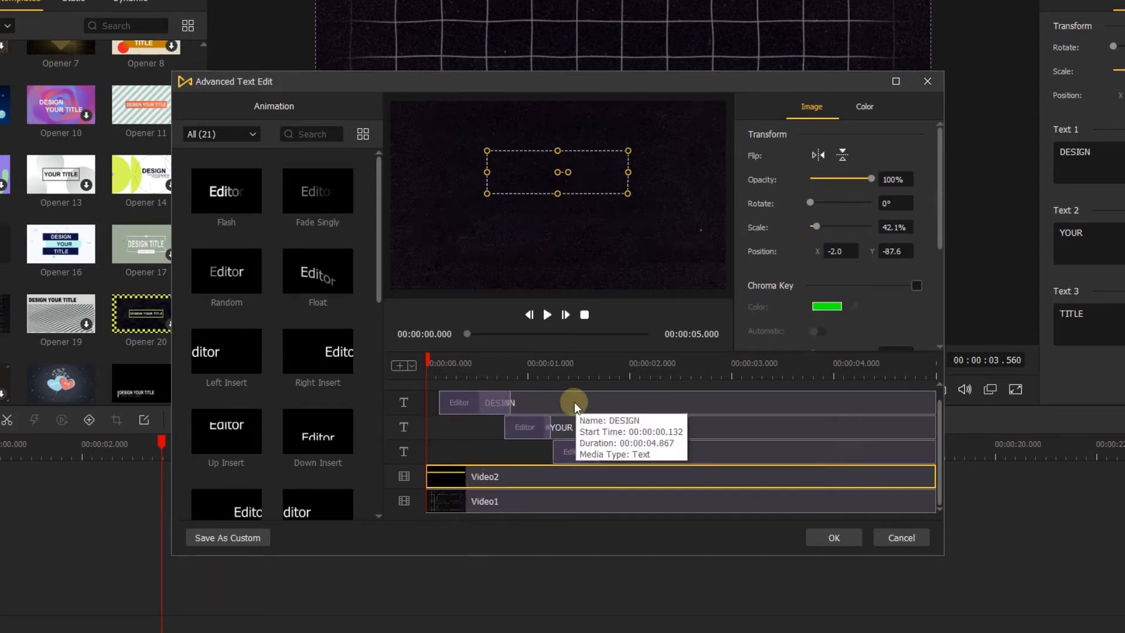
click(811, 107)
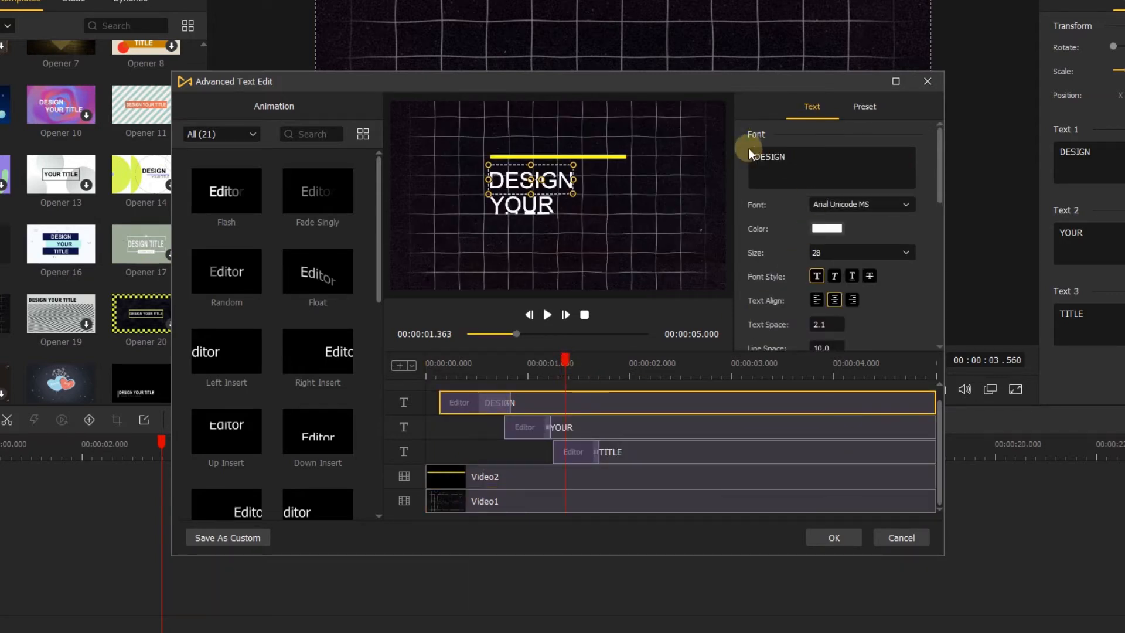
mouse_move(750, 247)
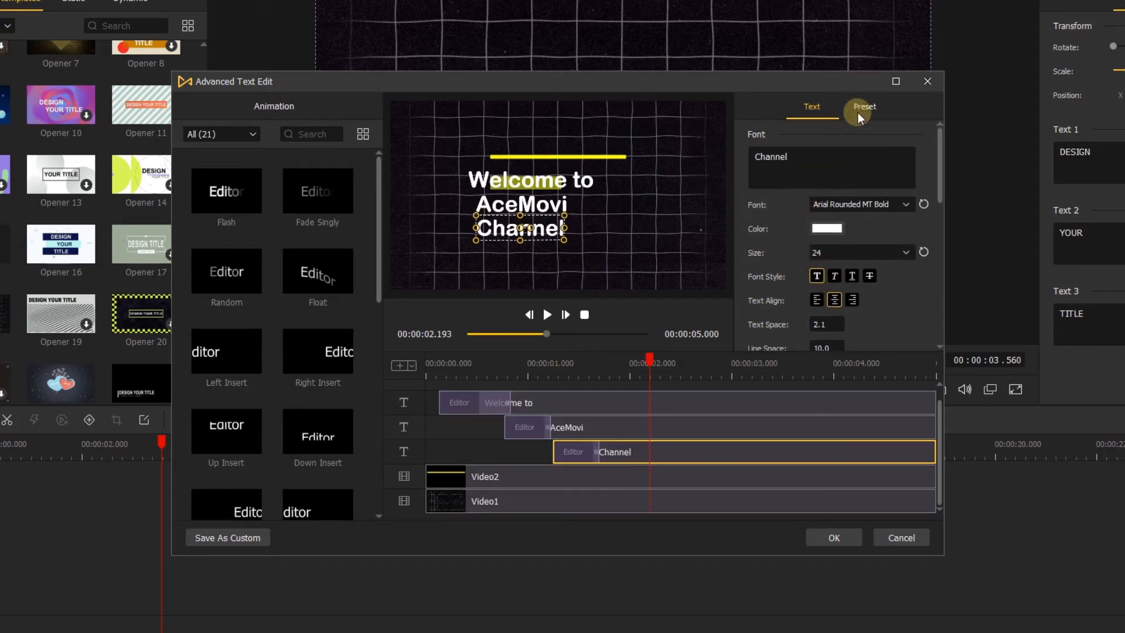
- Try then clear a preset style on the Channel line and widen the yellow bar layer
click(864, 107)
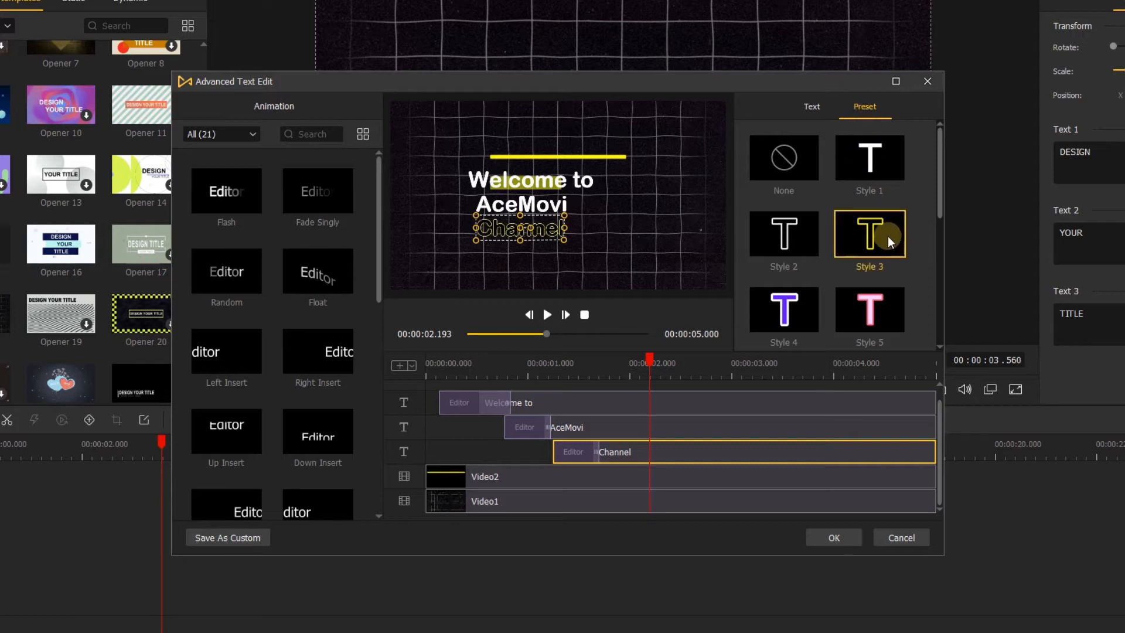
click(784, 158)
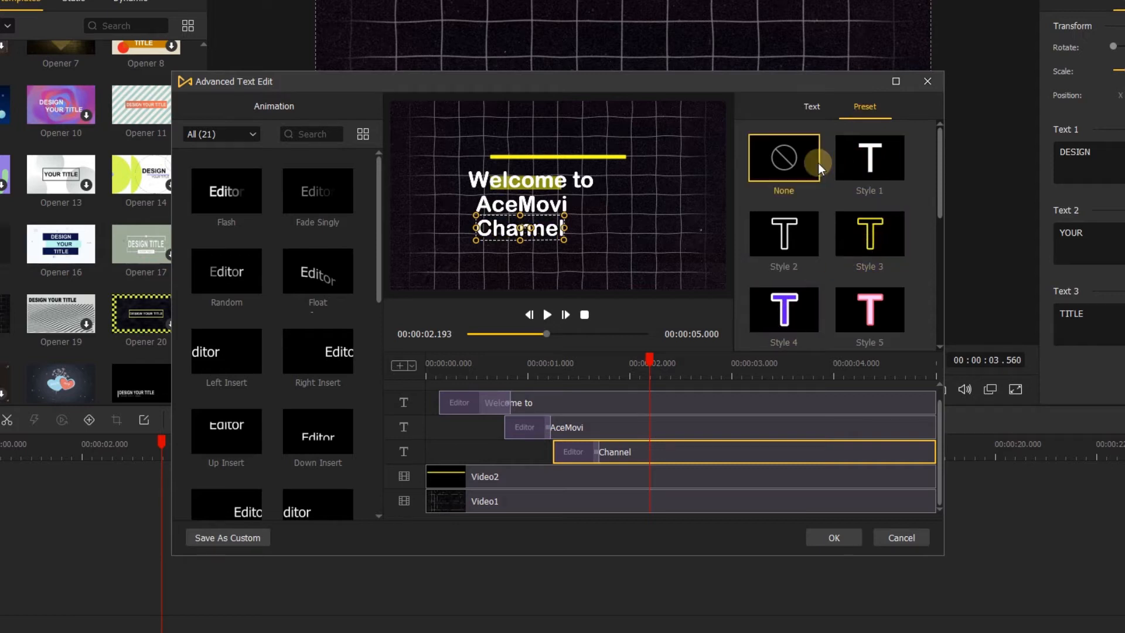
mouse_move(838, 453)
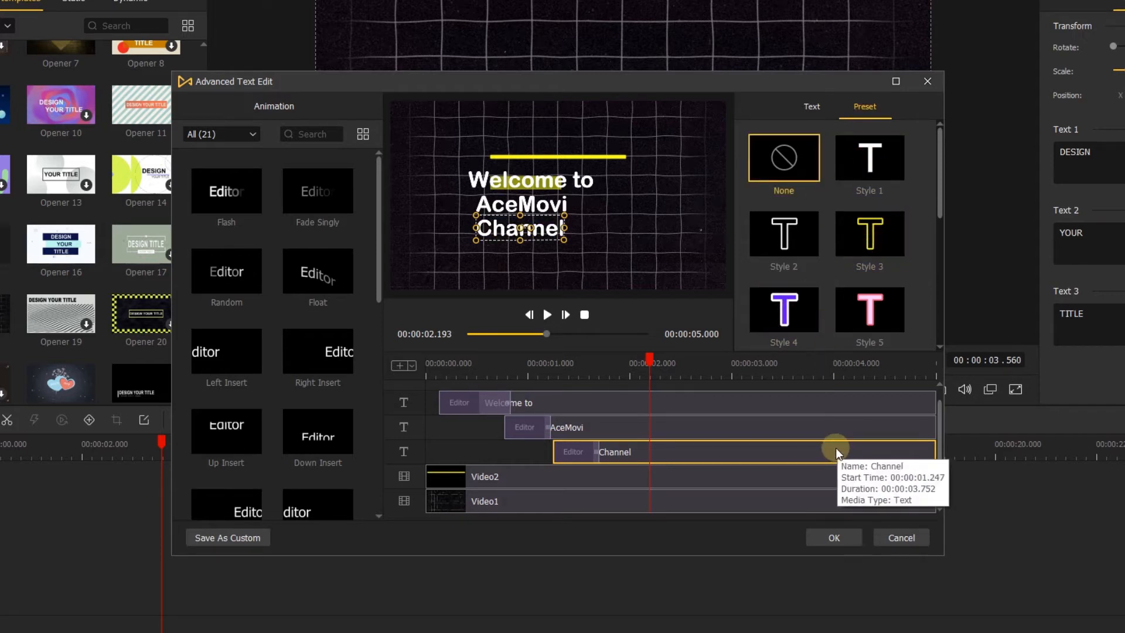
click(484, 477)
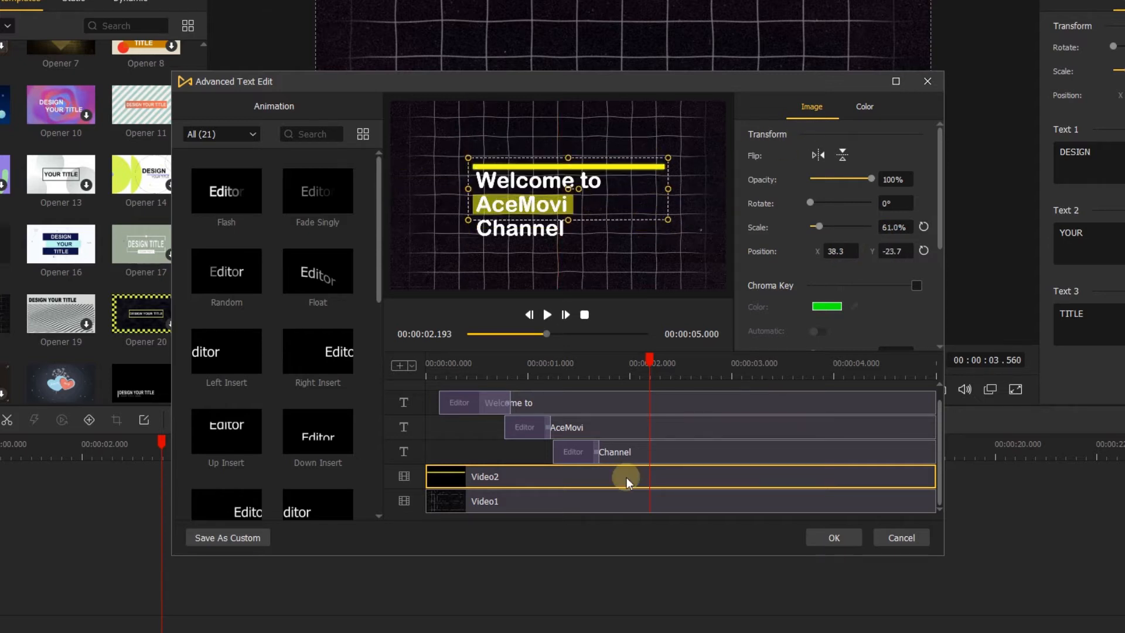
- Add a new text track to the template and roughly adjust where it begins
click(864, 106)
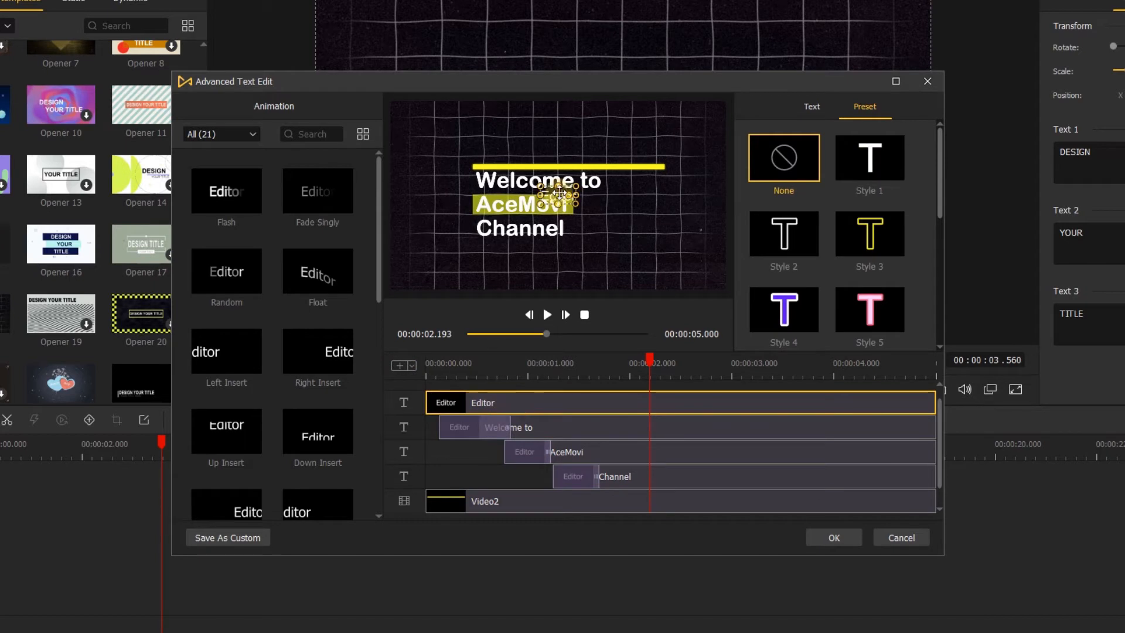
click(400, 366)
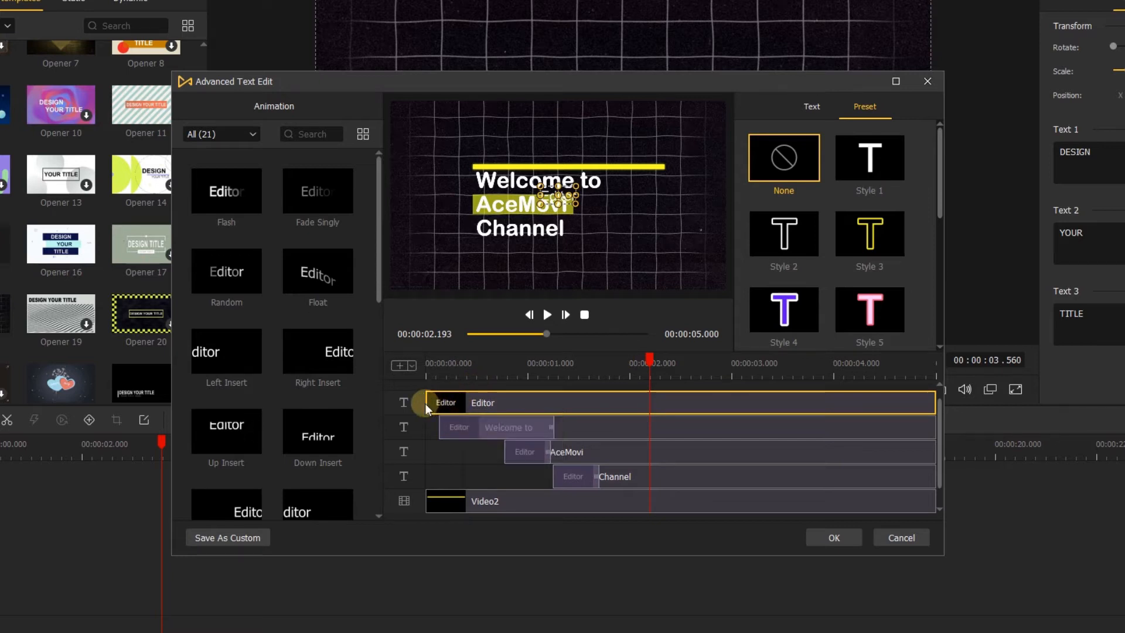
drag(446, 402, 427, 402)
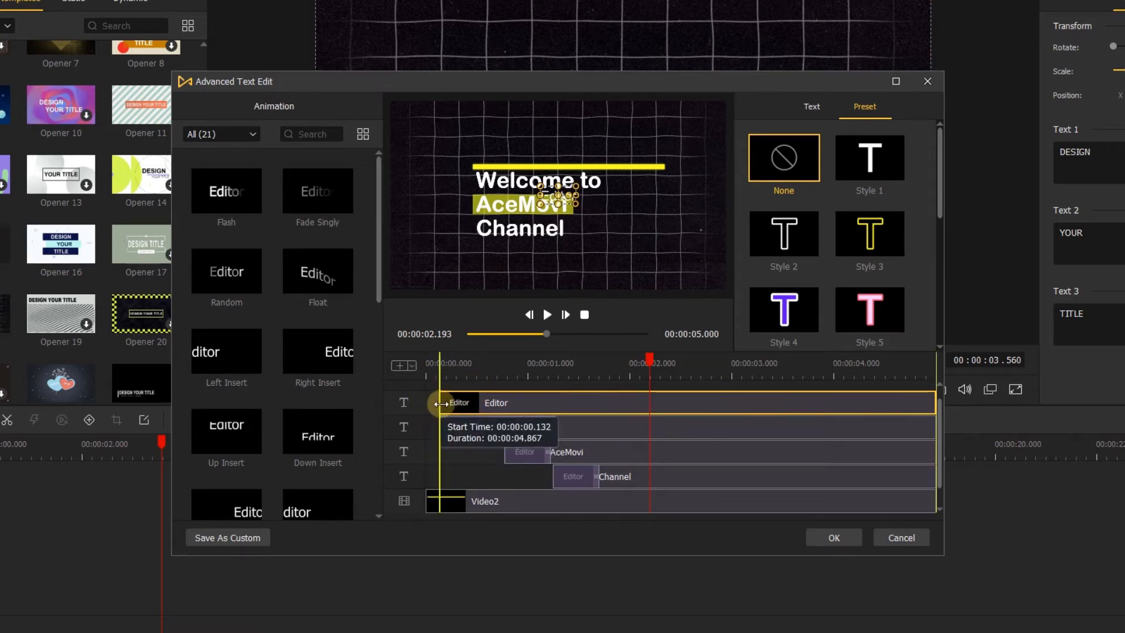
drag(437, 402, 642, 402)
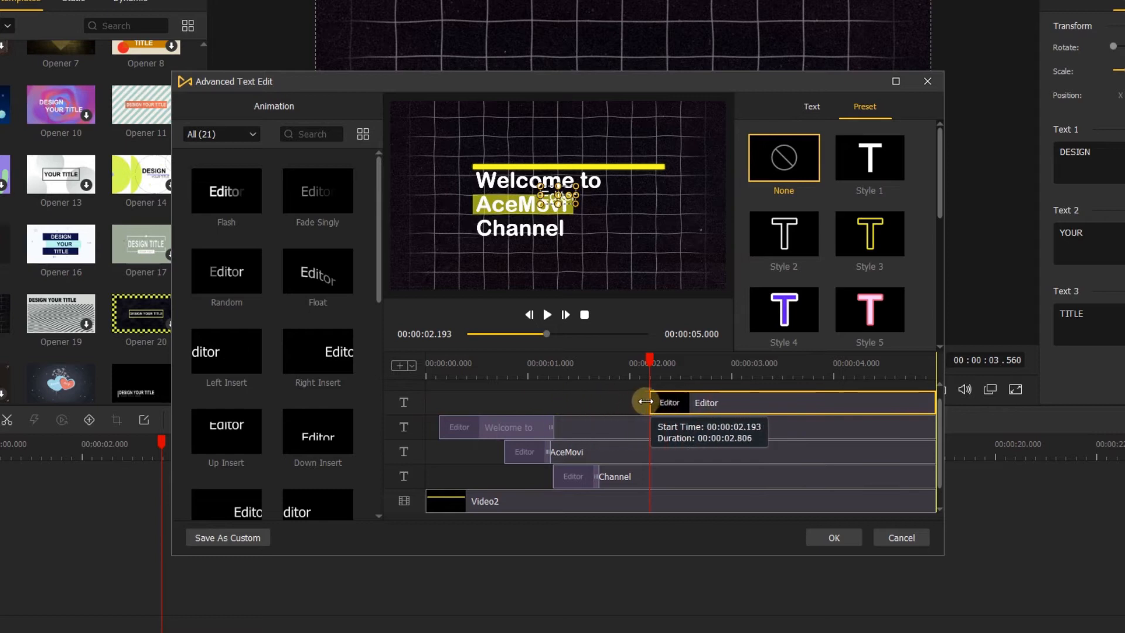
drag(642, 402, 602, 402)
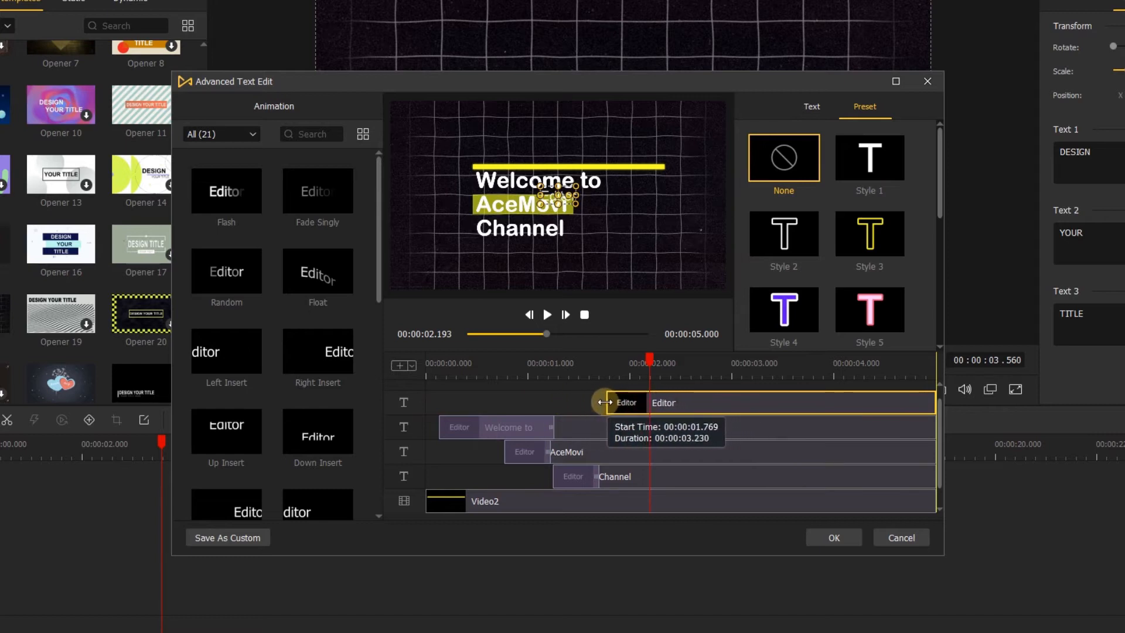
- Set the new text line to start near 0.84 s and move it below the Channel line
drag(605, 402, 510, 402)
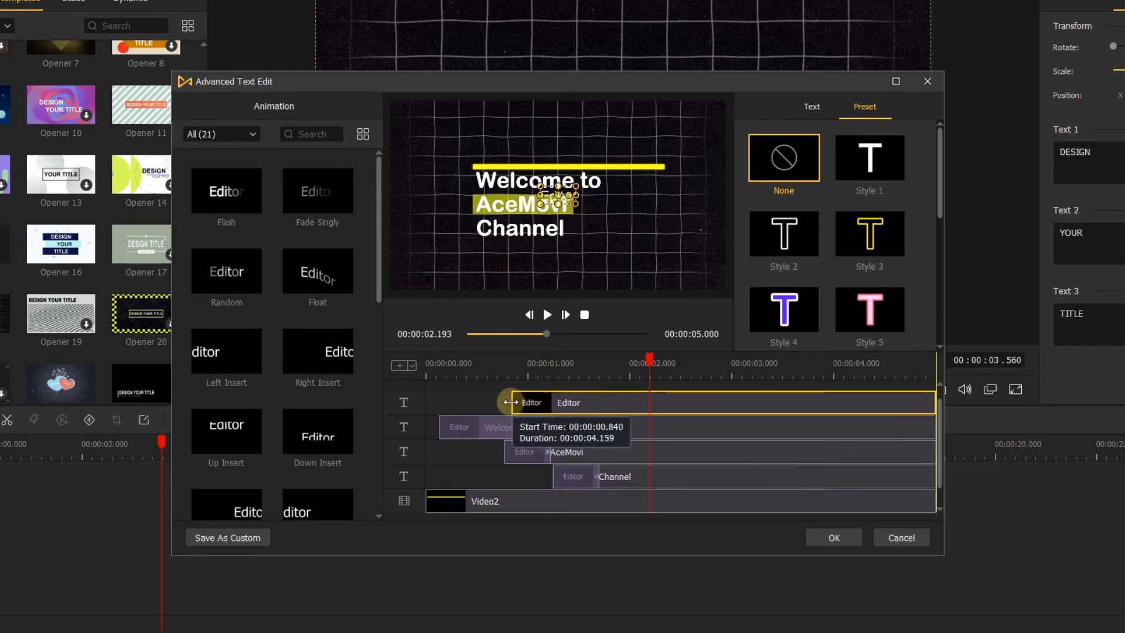
drag(510, 402, 505, 402)
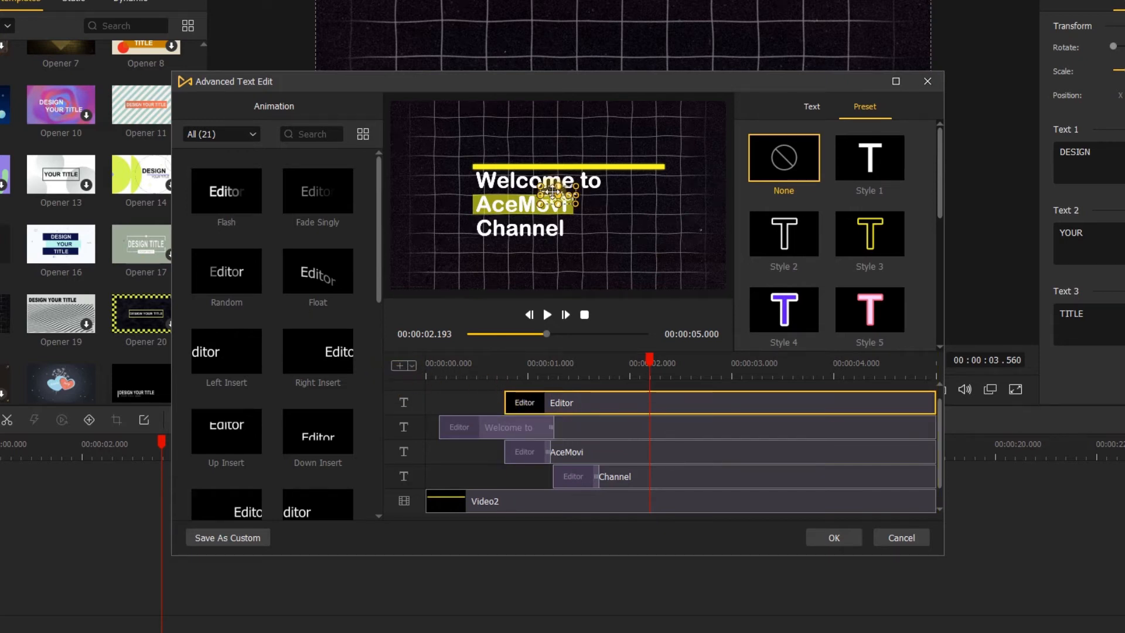
drag(556, 194, 556, 267)
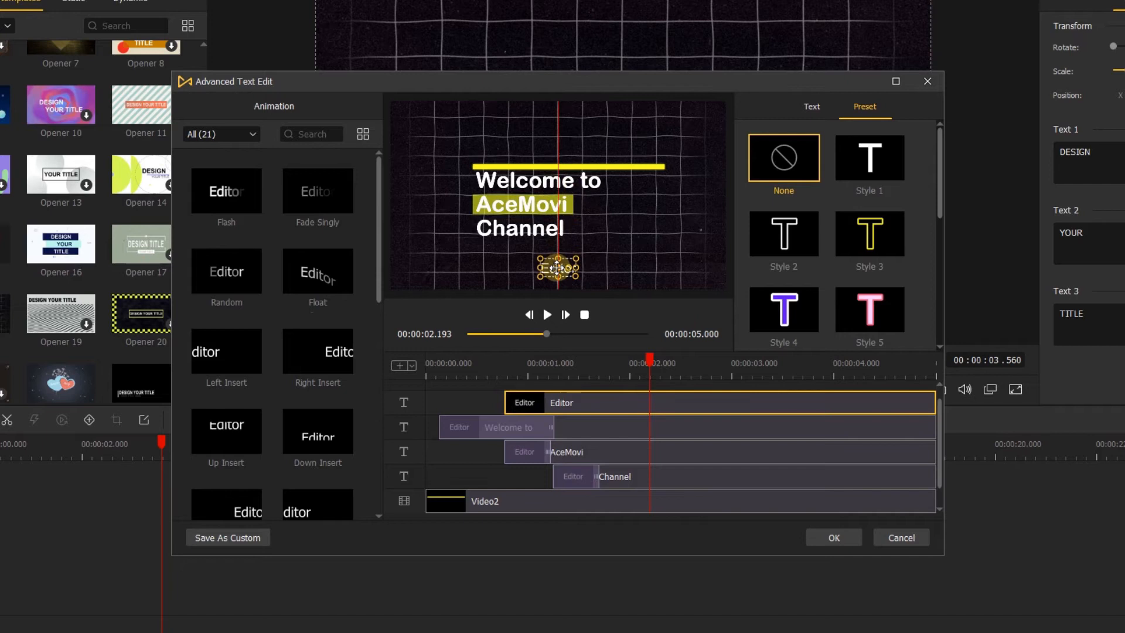
click(812, 106)
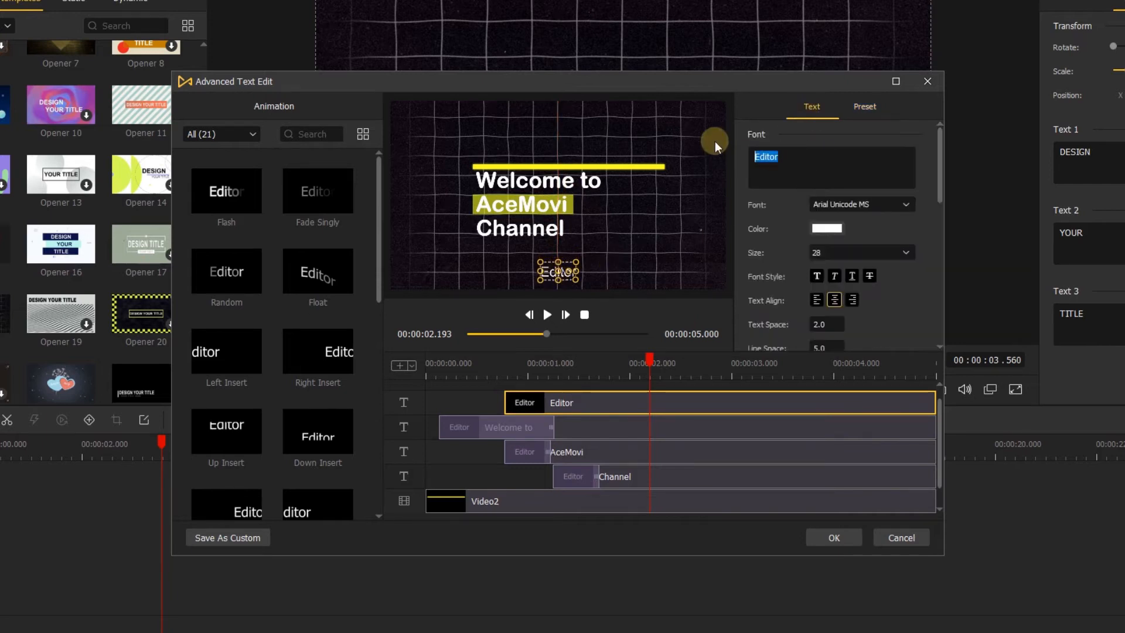
click(862, 204)
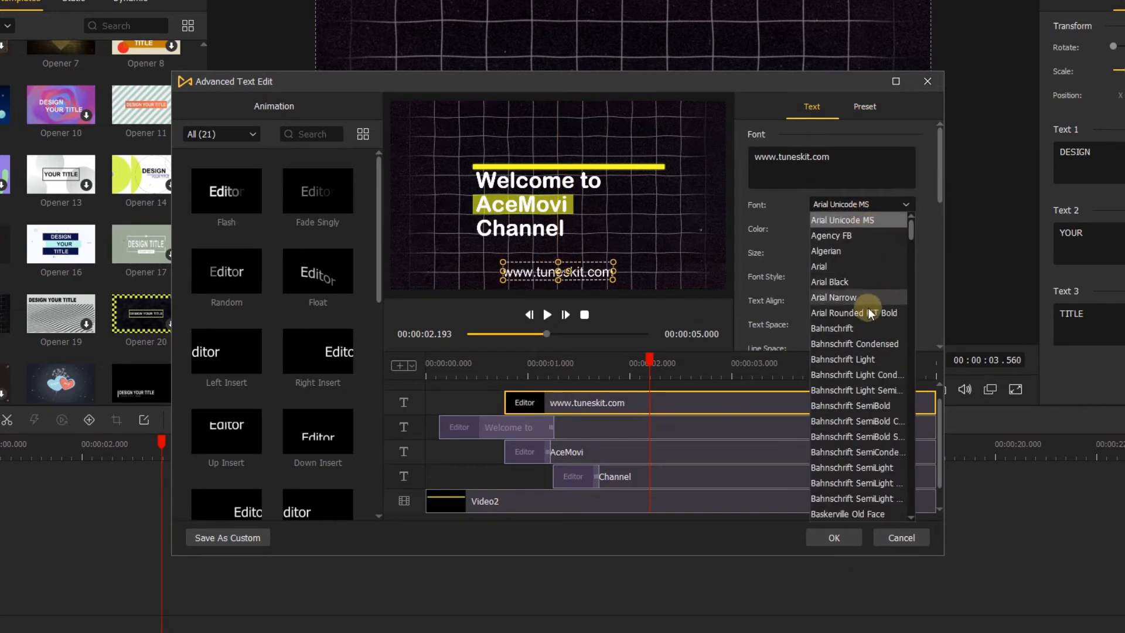
click(855, 312)
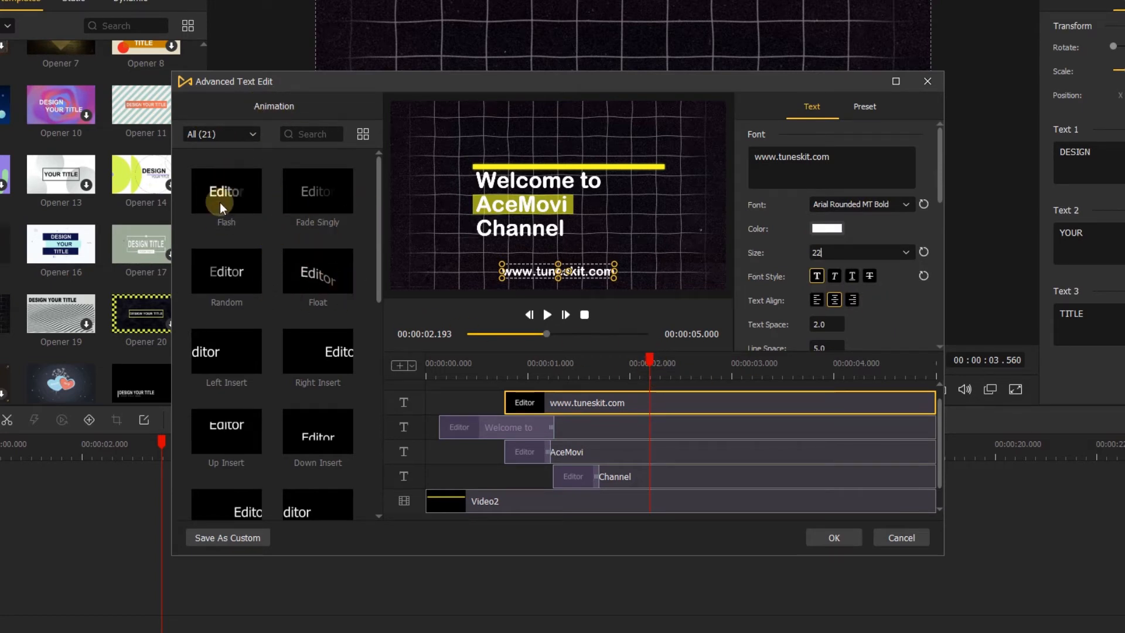
mouse_move(345, 424)
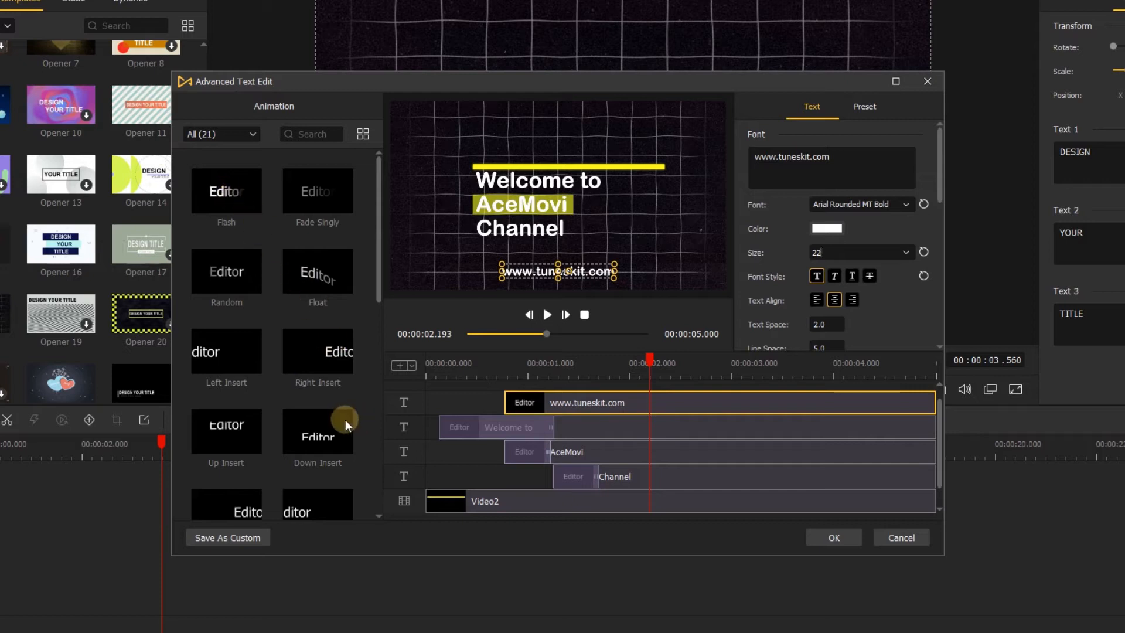
- Give the website text a Down Insert entrance animation with a shortened duration
scroll(down, 3)
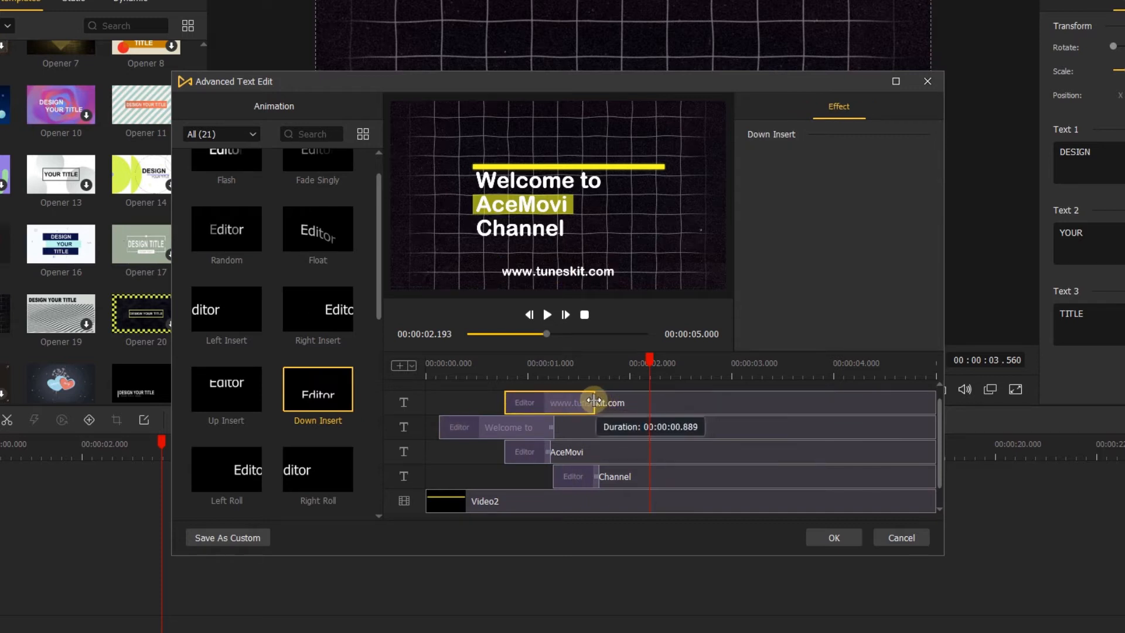
drag(592, 400, 564, 400)
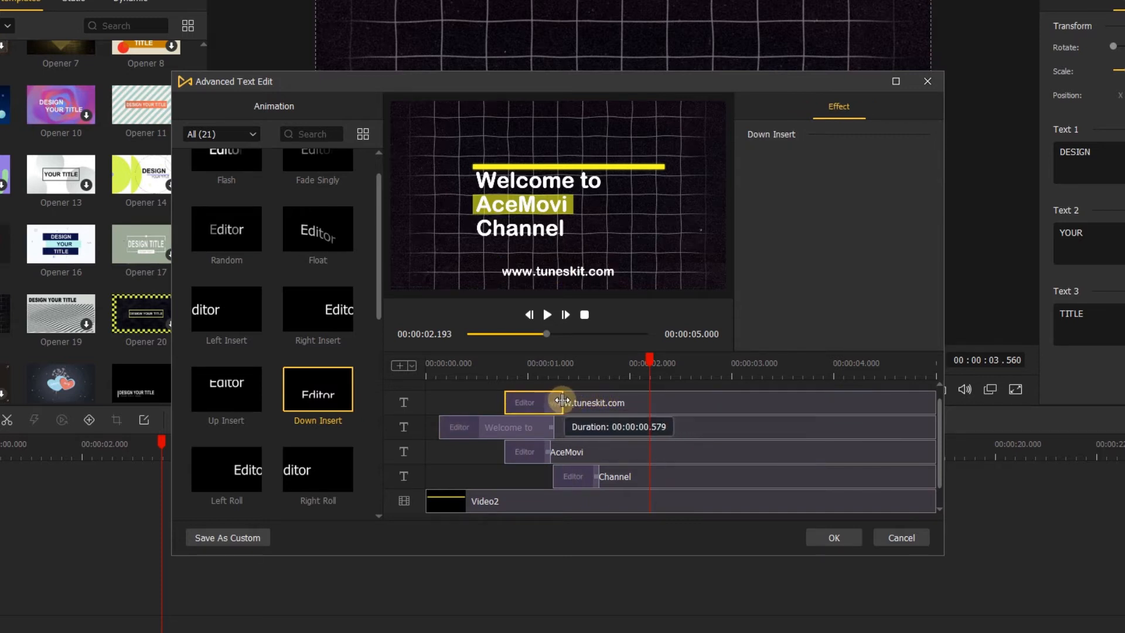
click(588, 402)
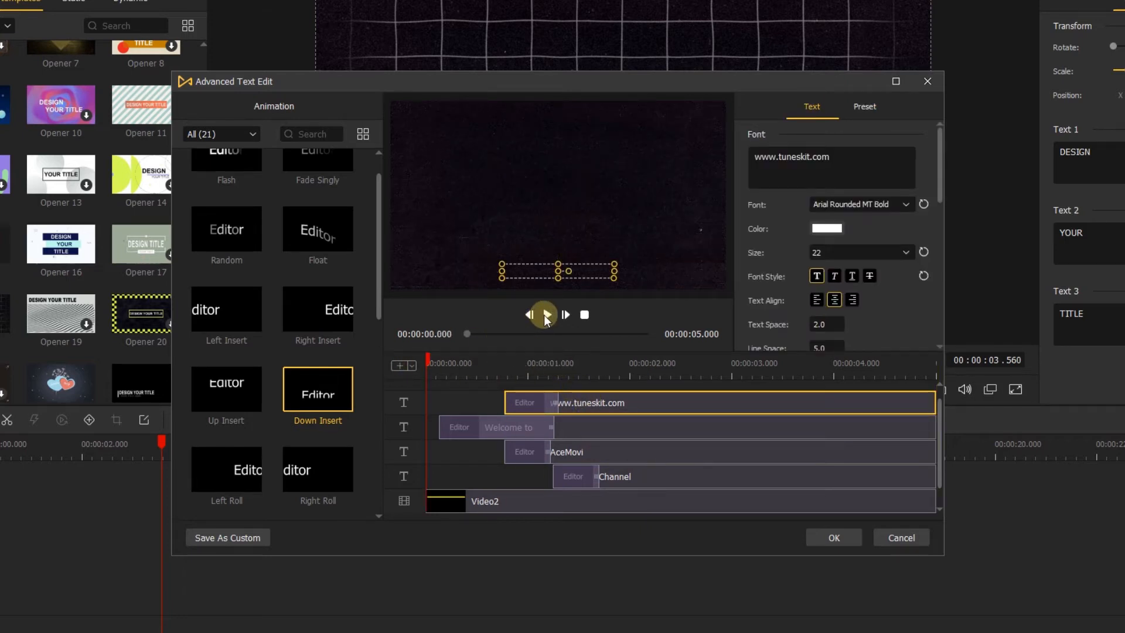
- Apply the text edits with OK and preview the Welcome to AceMovi Channel title on the main timeline
click(545, 314)
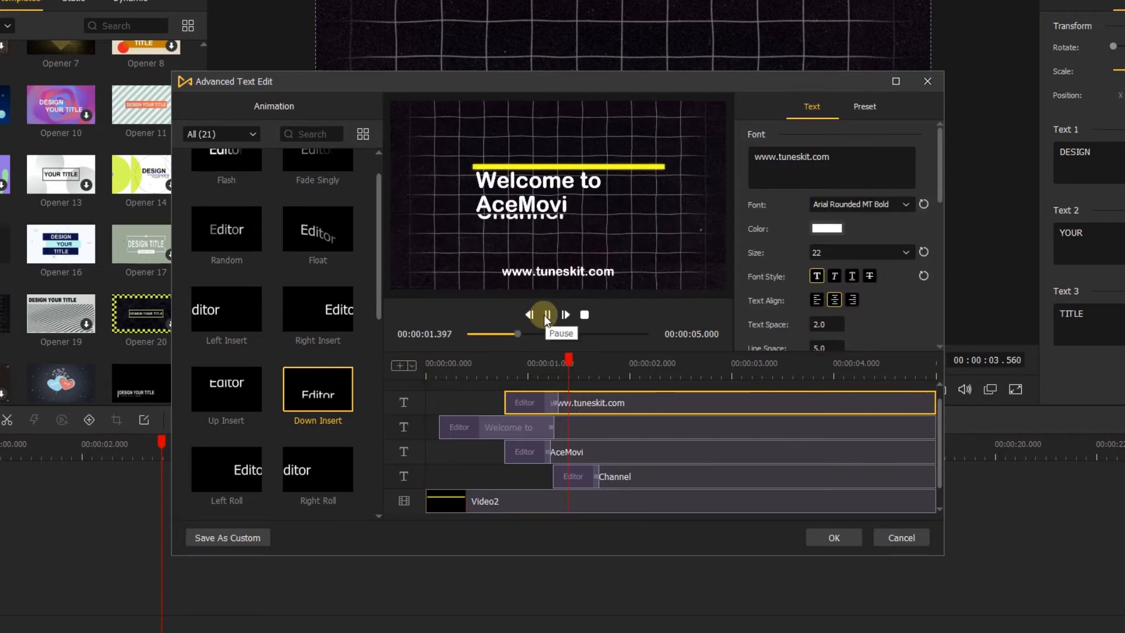
click(832, 538)
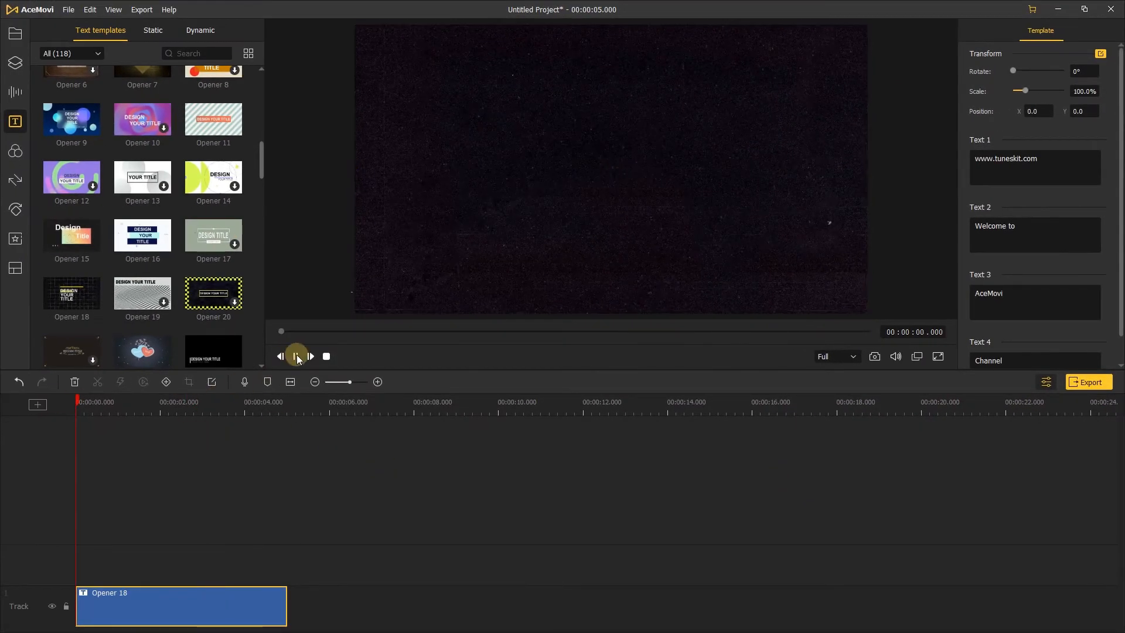
click(295, 356)
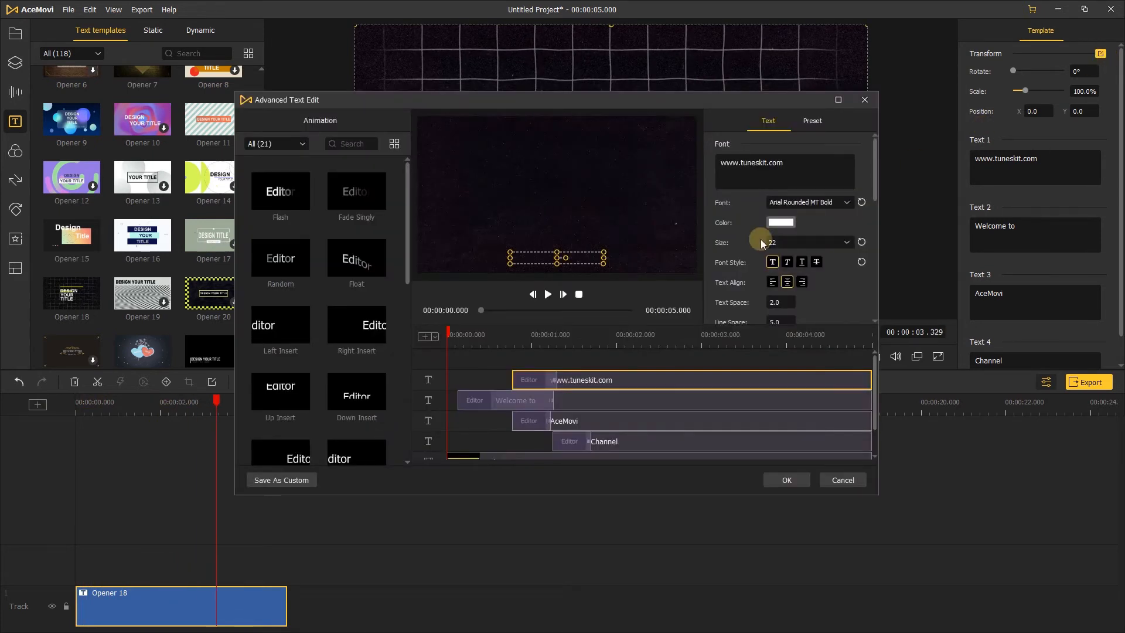
click(786, 480)
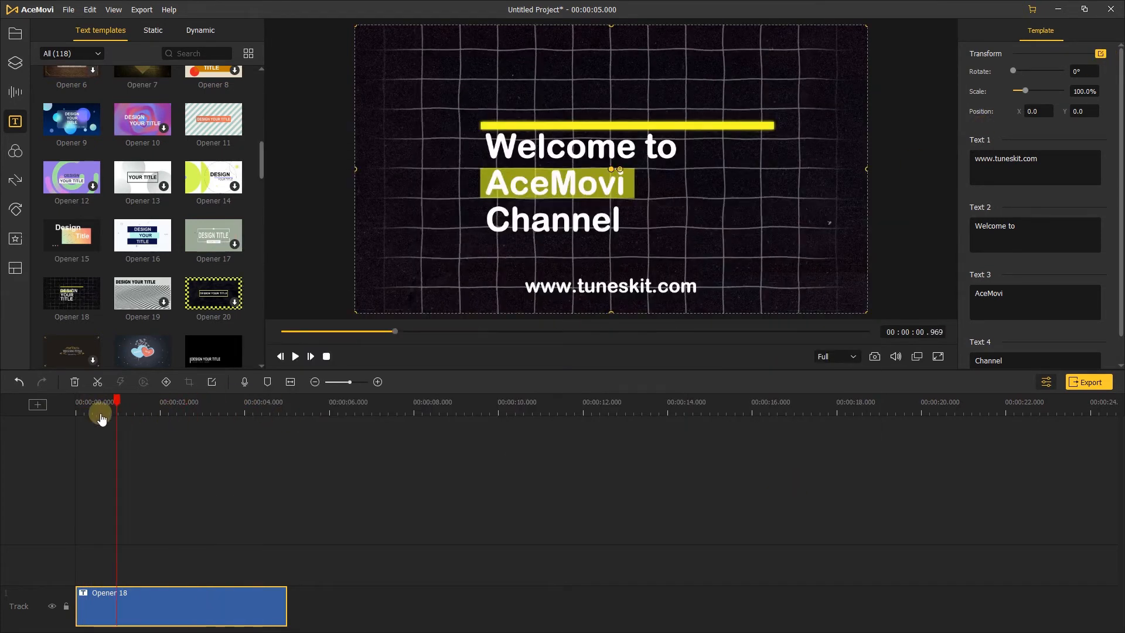
- Place the acemovi-logo on a track above Opener 18 and keyframe its opacity from 0% for a fade-in
click(14, 33)
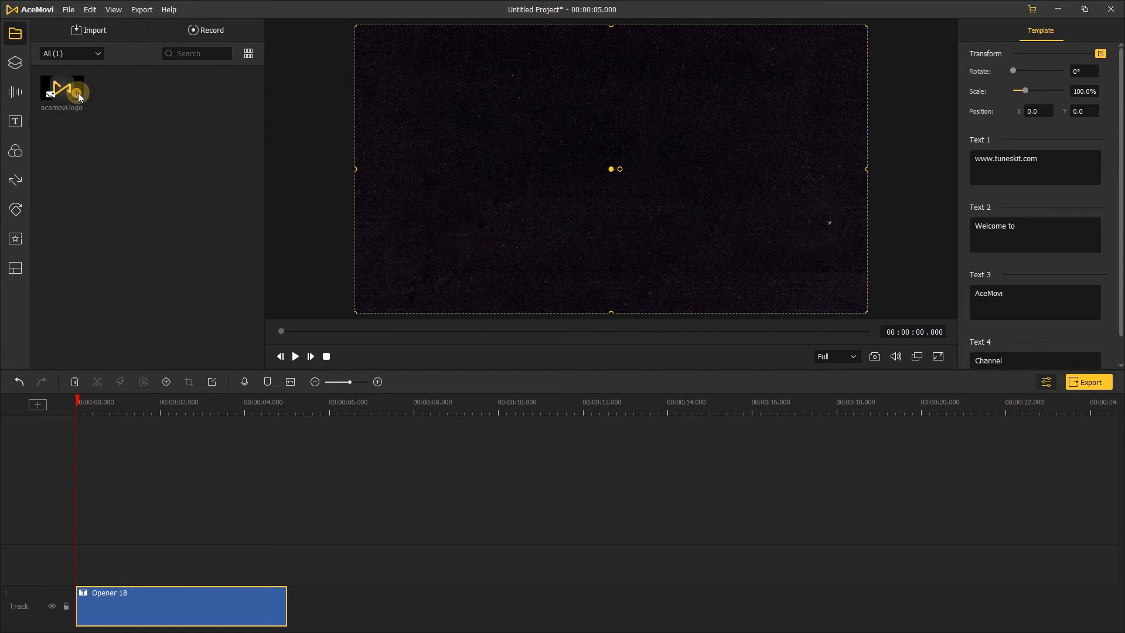
drag(62, 90, 179, 565)
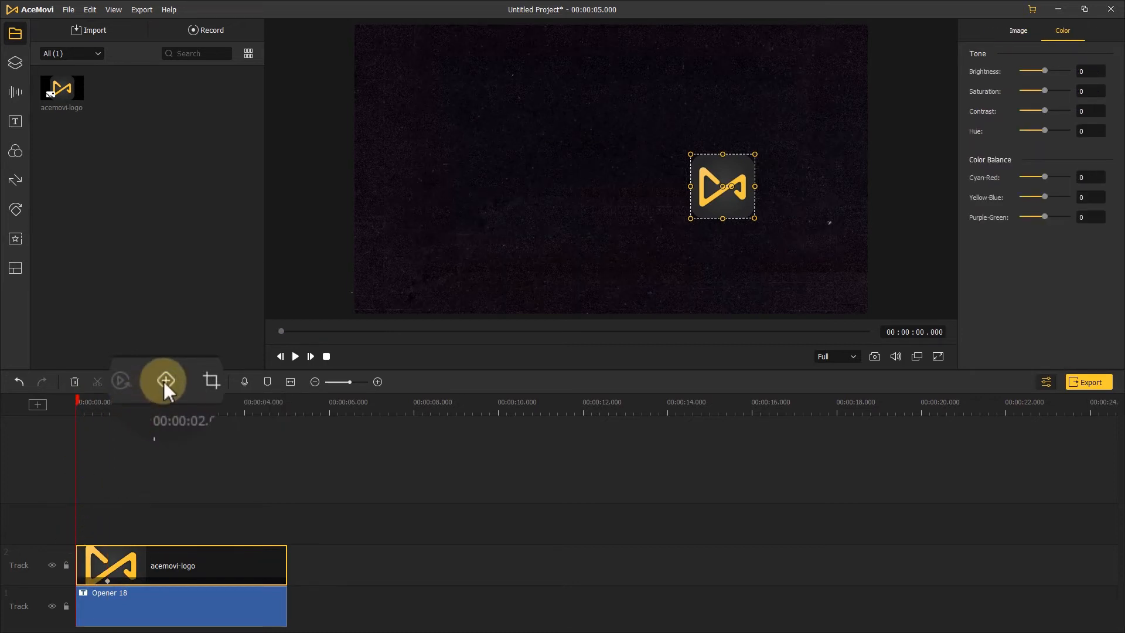
click(1083, 30)
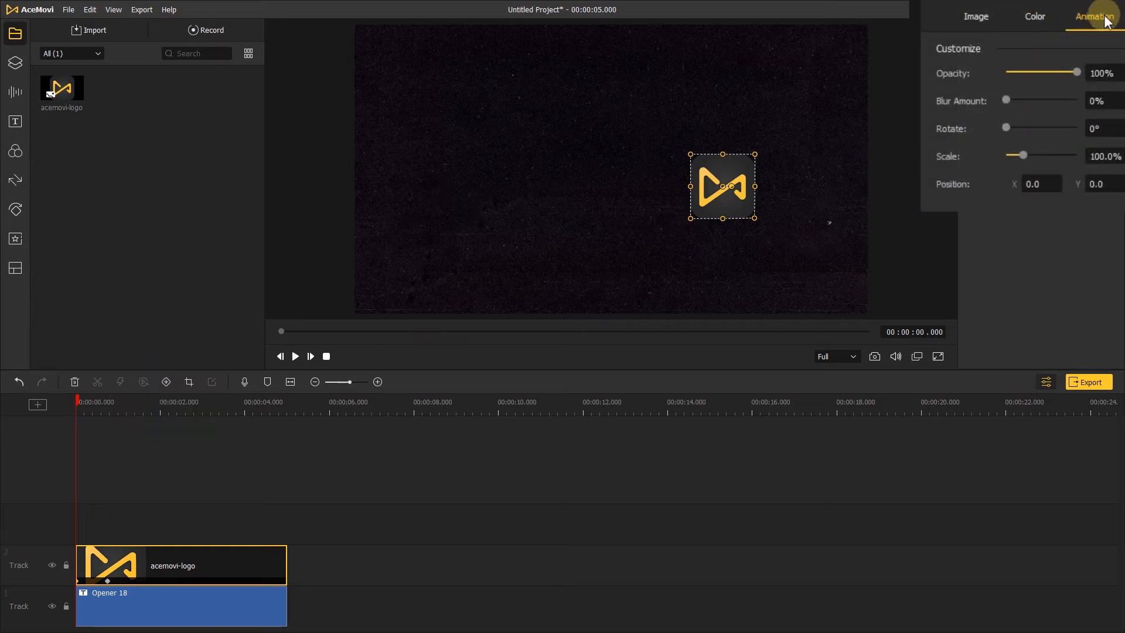
drag(1076, 72, 1006, 72)
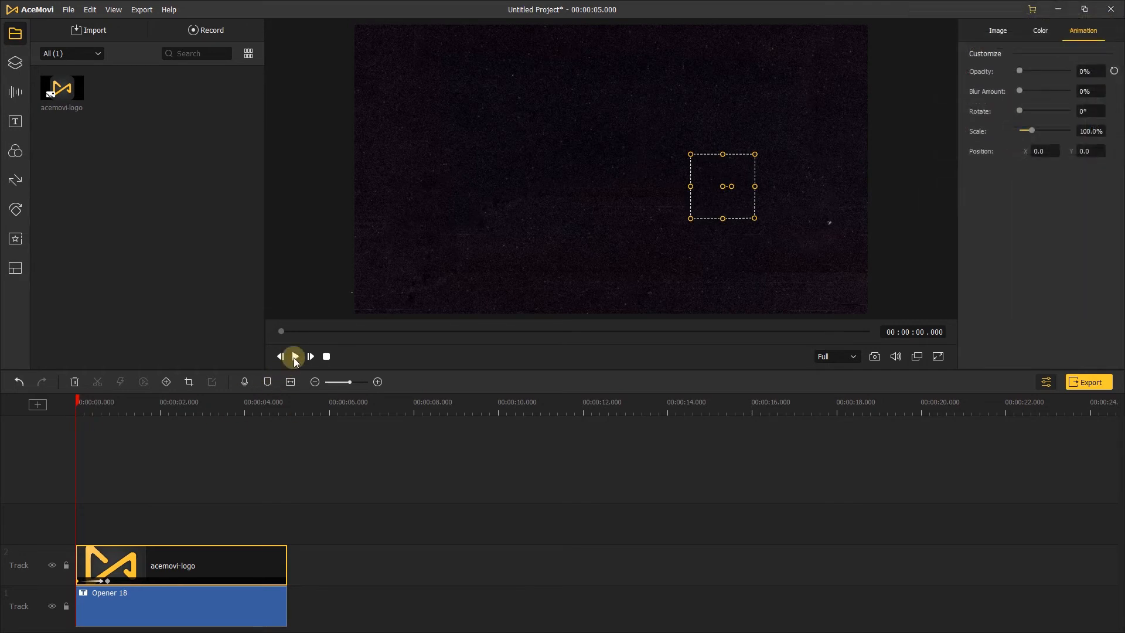
- Preview the logo fade-in over the opener twice
click(294, 356)
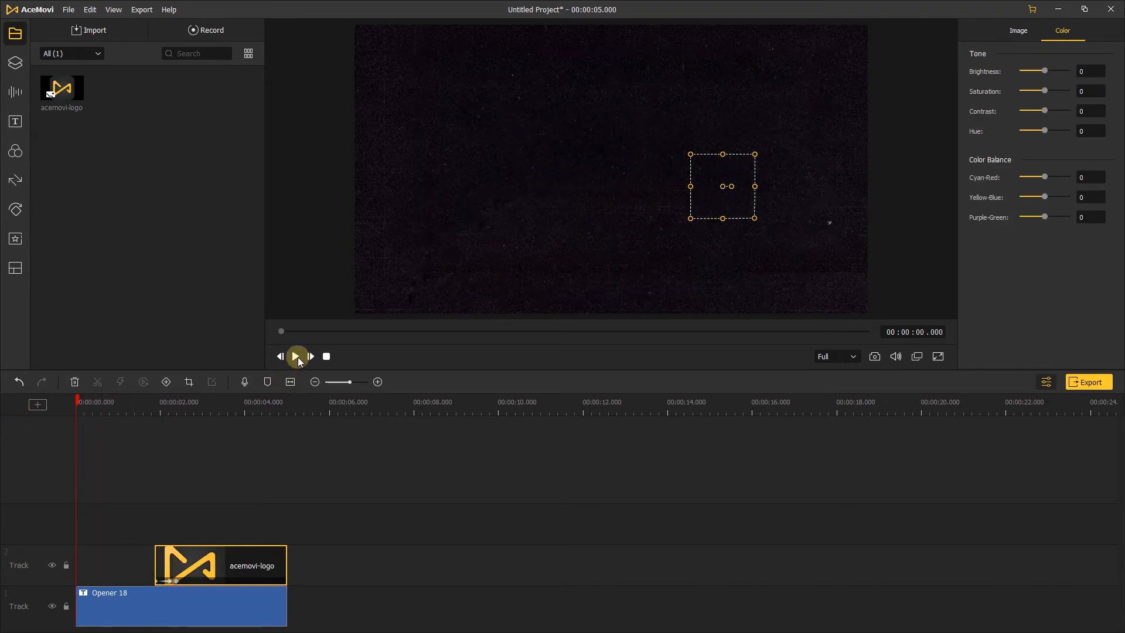
click(297, 357)
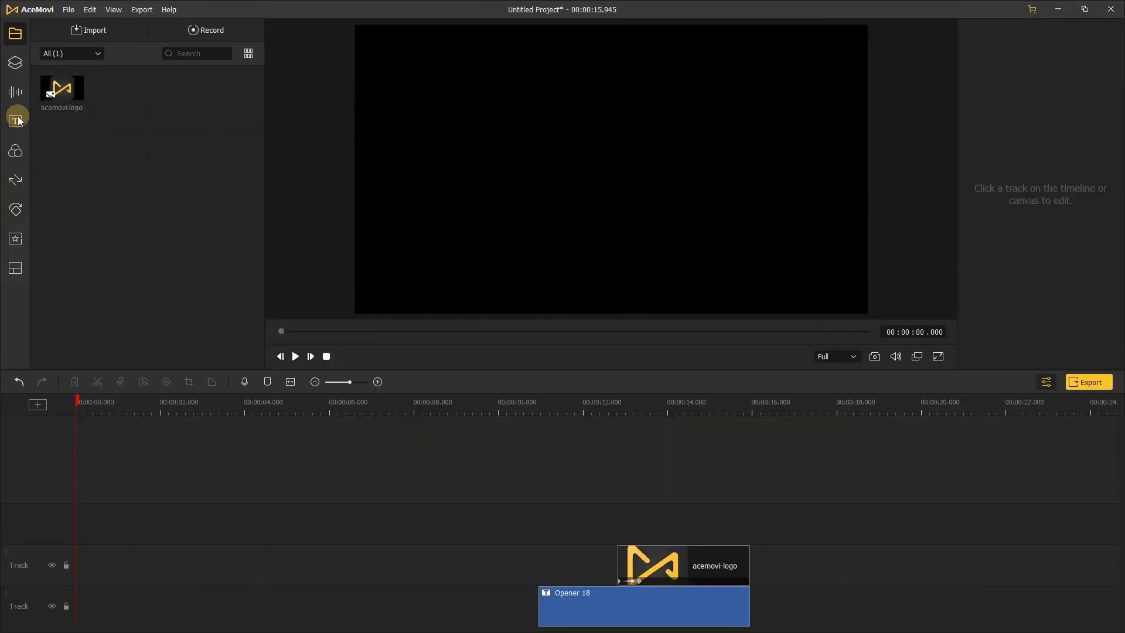
- Add the bubble-background Opener 9 template to the start of the timeline and open its Advanced Text Edit
click(15, 120)
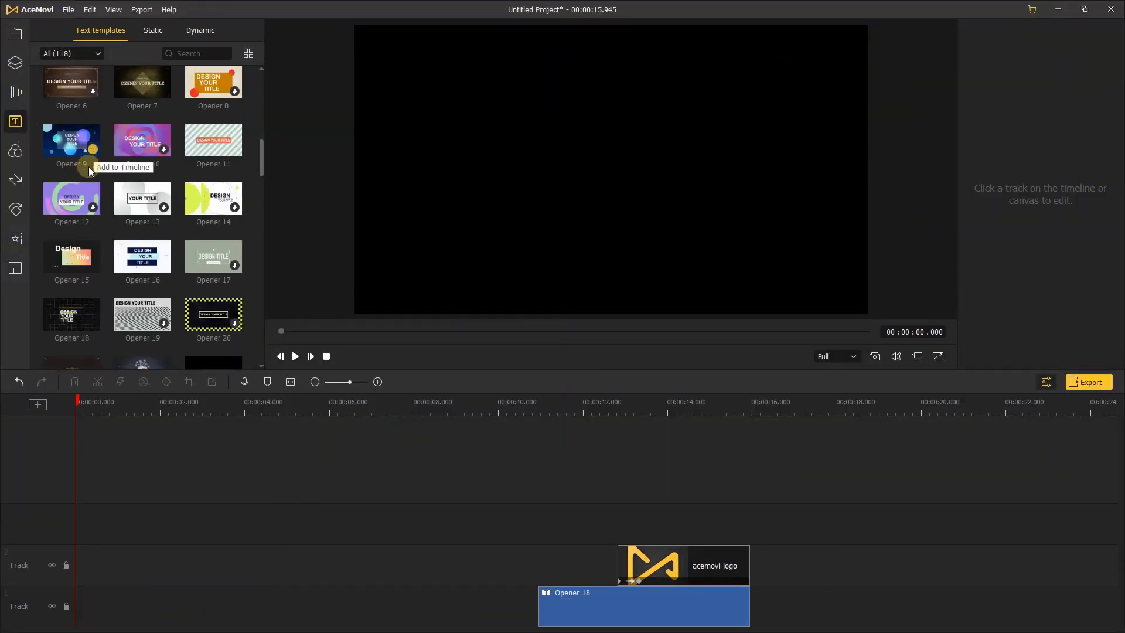
click(92, 148)
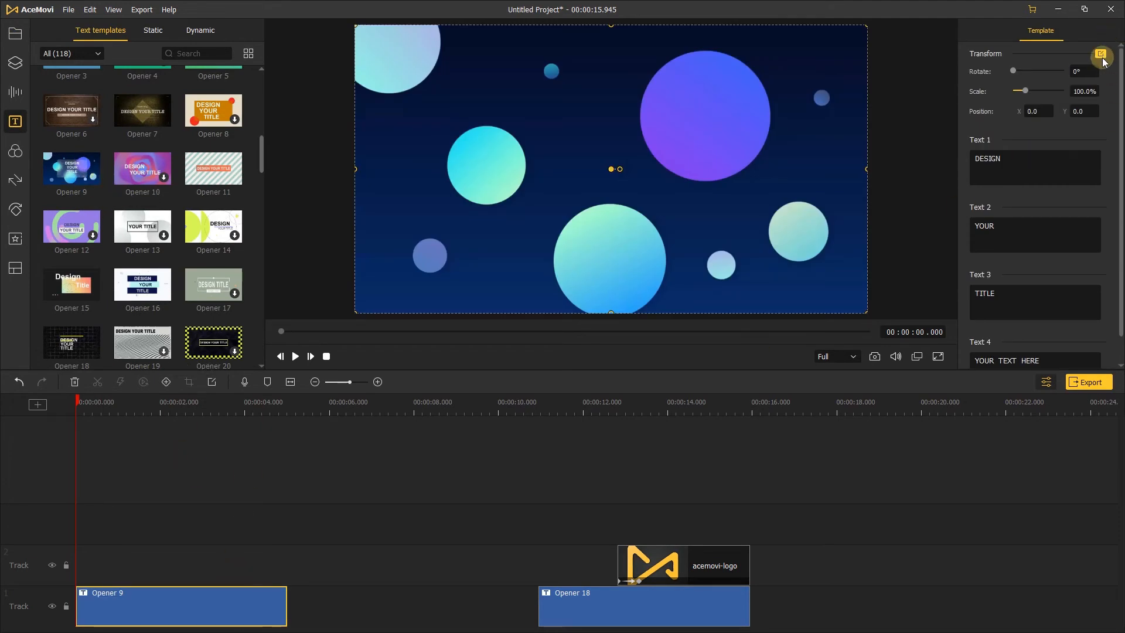
click(1101, 55)
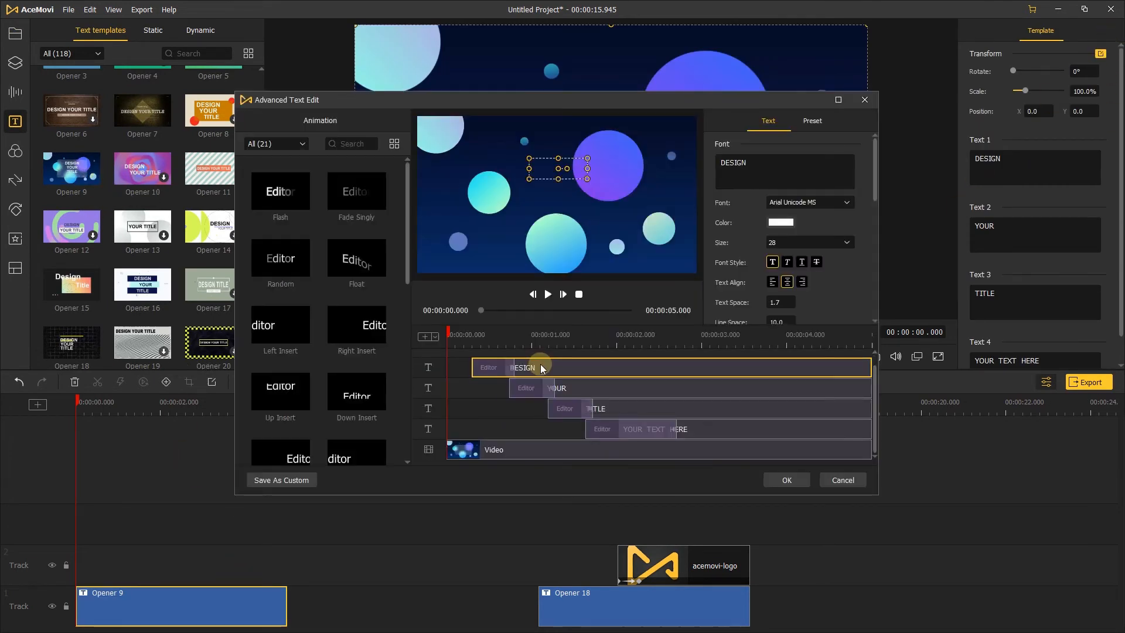
click(547, 294)
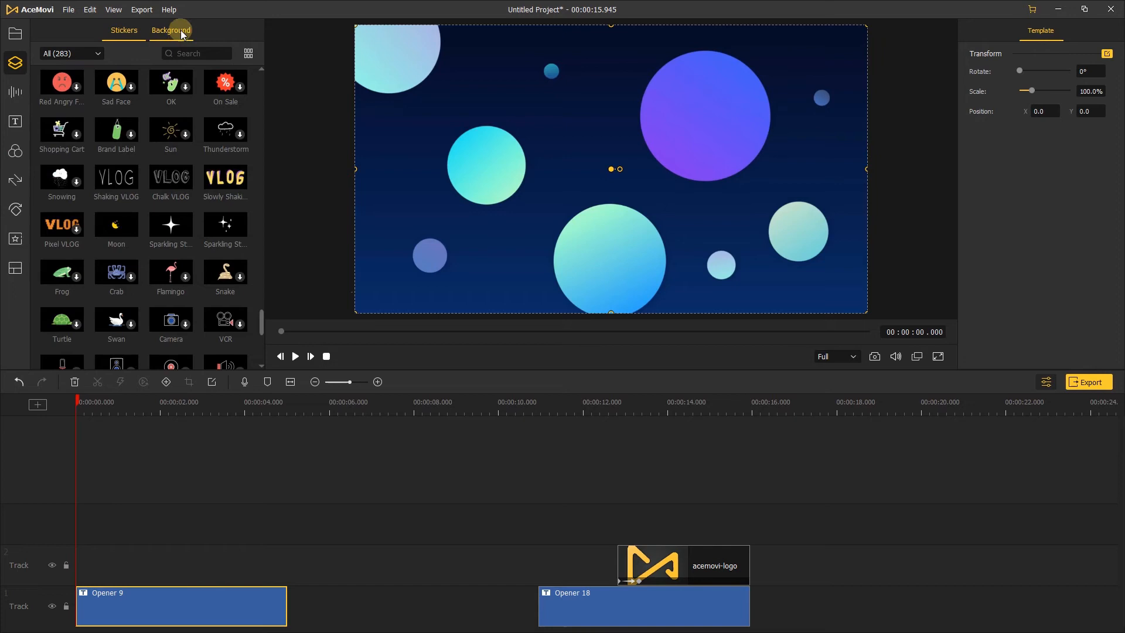
- Add the Gradient-2 background above Opener 9, shrink it to a centered card and adjust its animation opacity
click(171, 30)
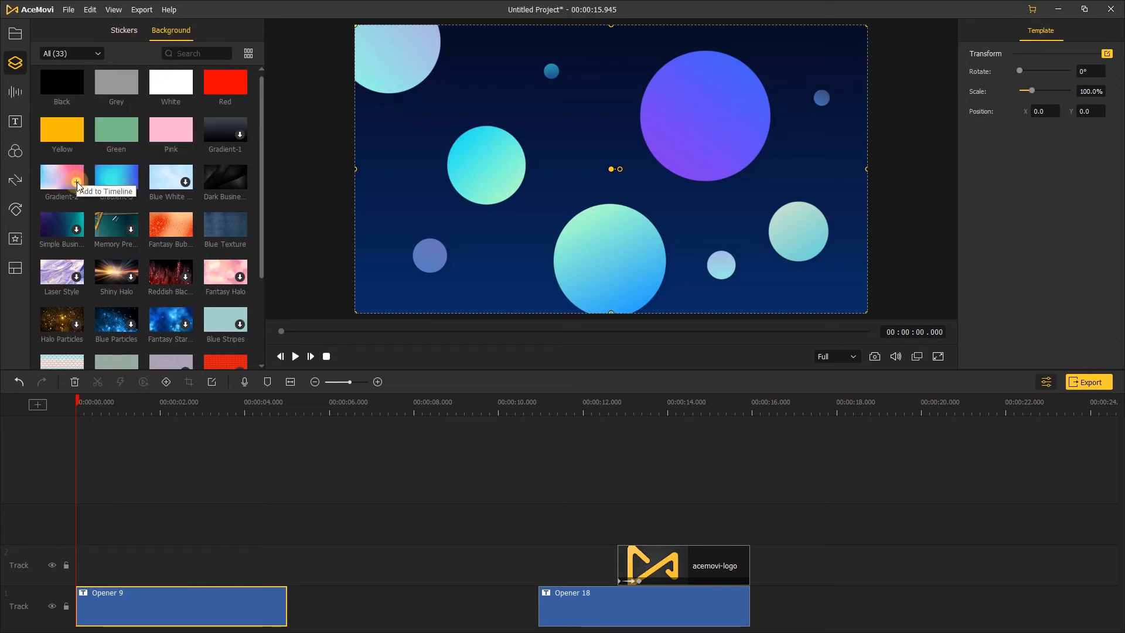
click(63, 177)
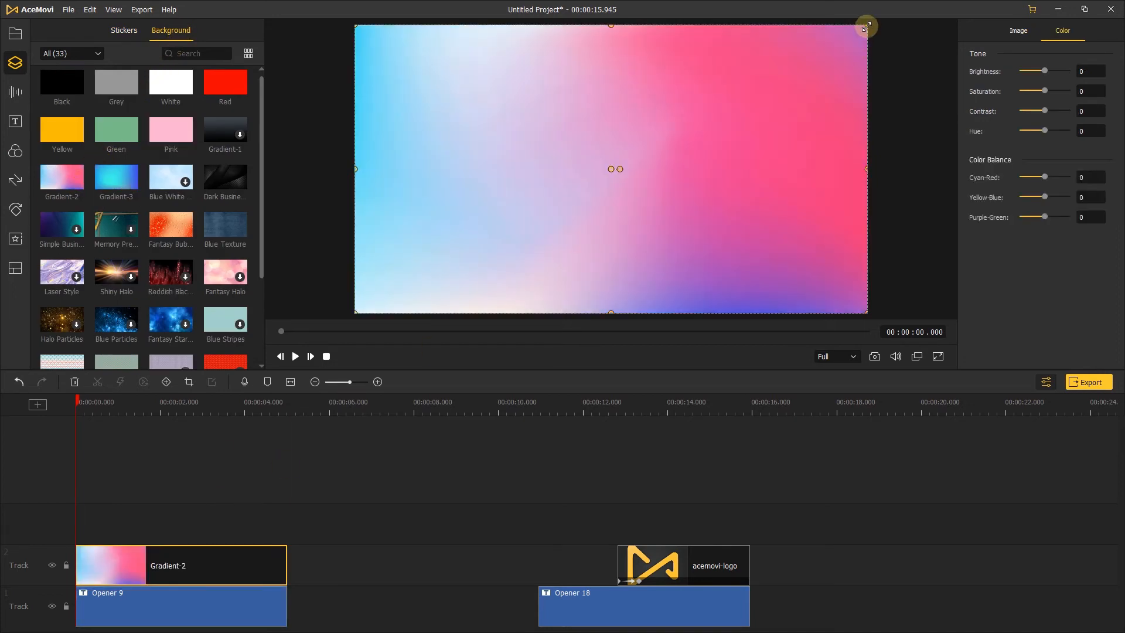
click(204, 401)
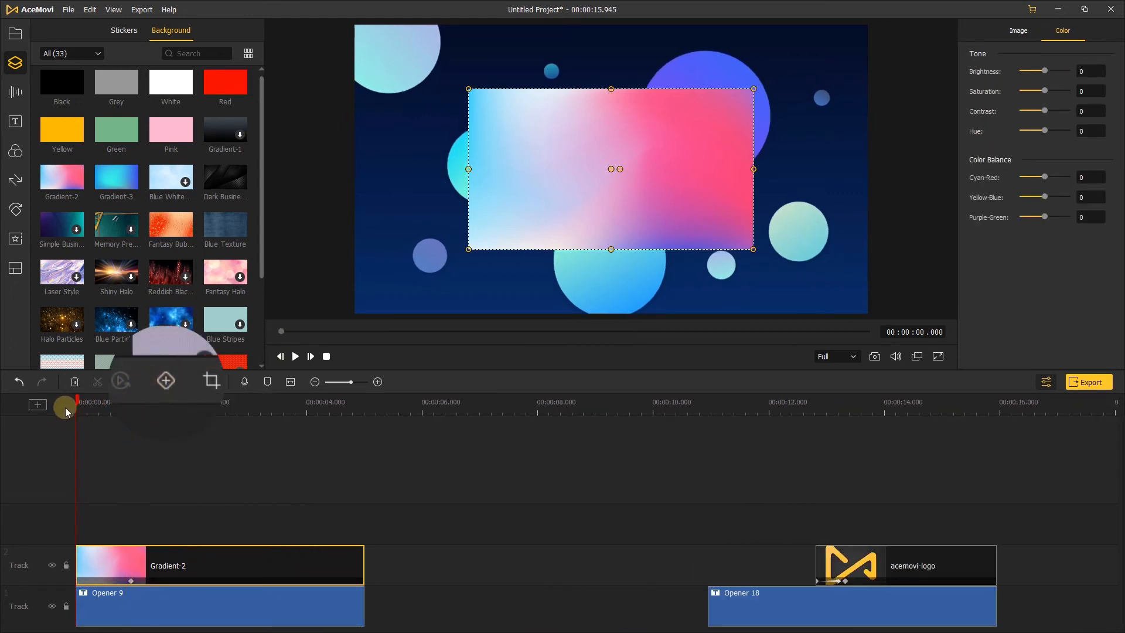
click(1094, 15)
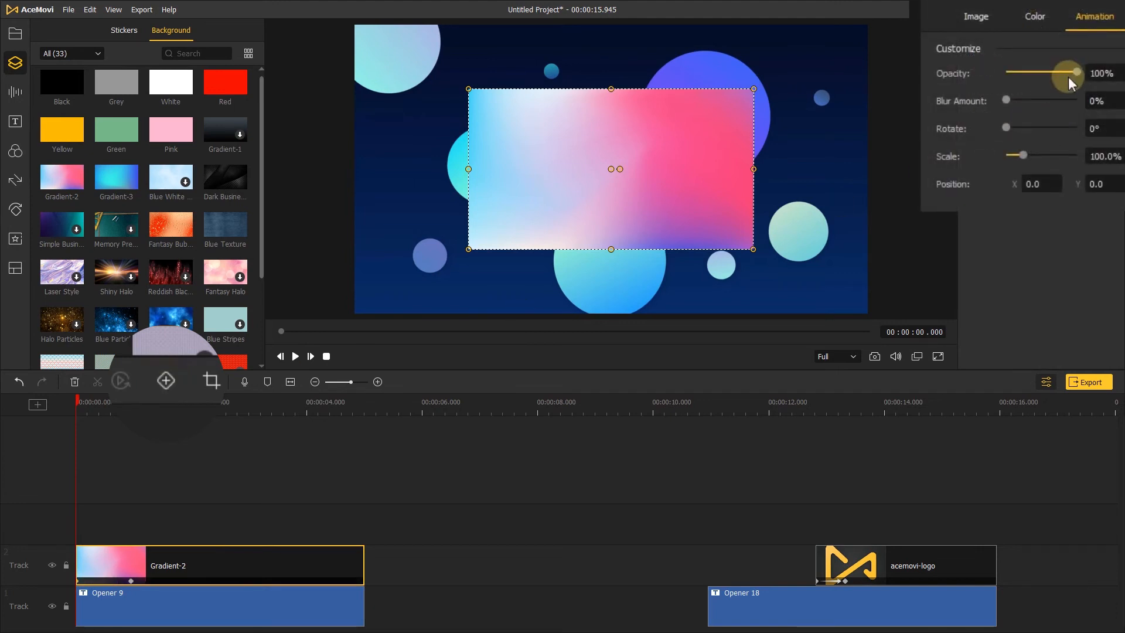
drag(1073, 73, 1008, 73)
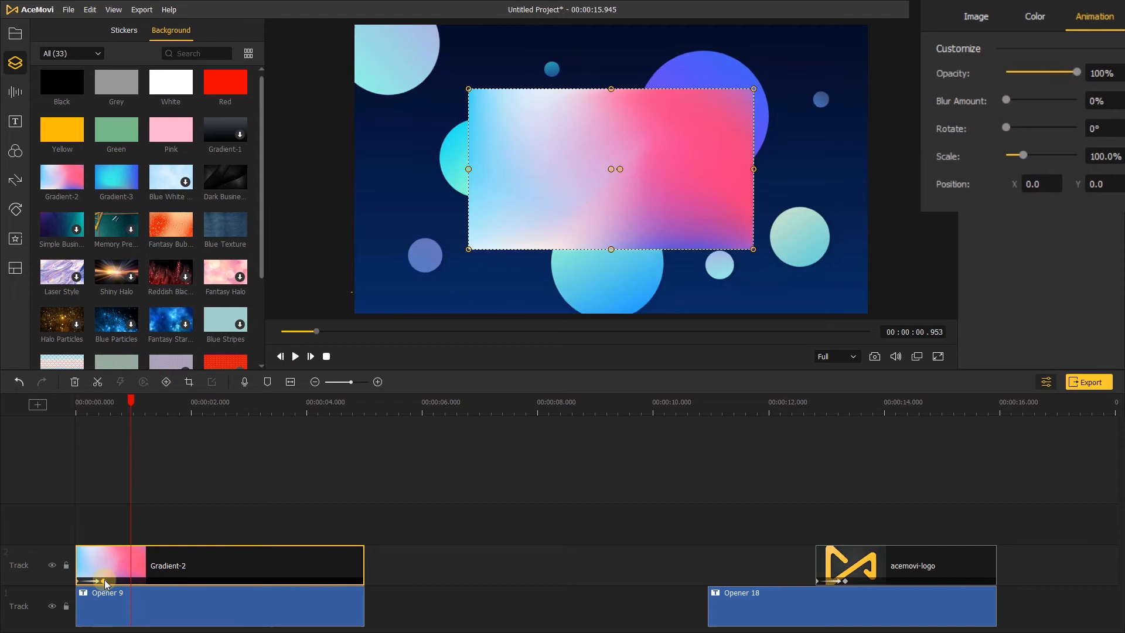
- Shift the Gradient-2 card to start just after the intro begins and preview the result
click(1034, 16)
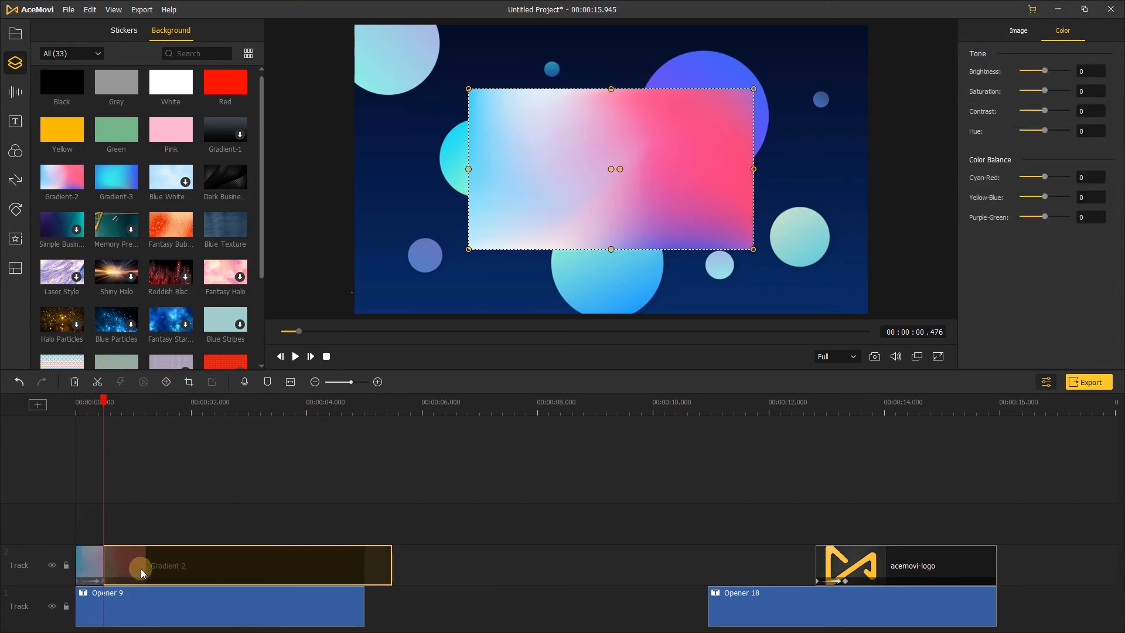
click(295, 356)
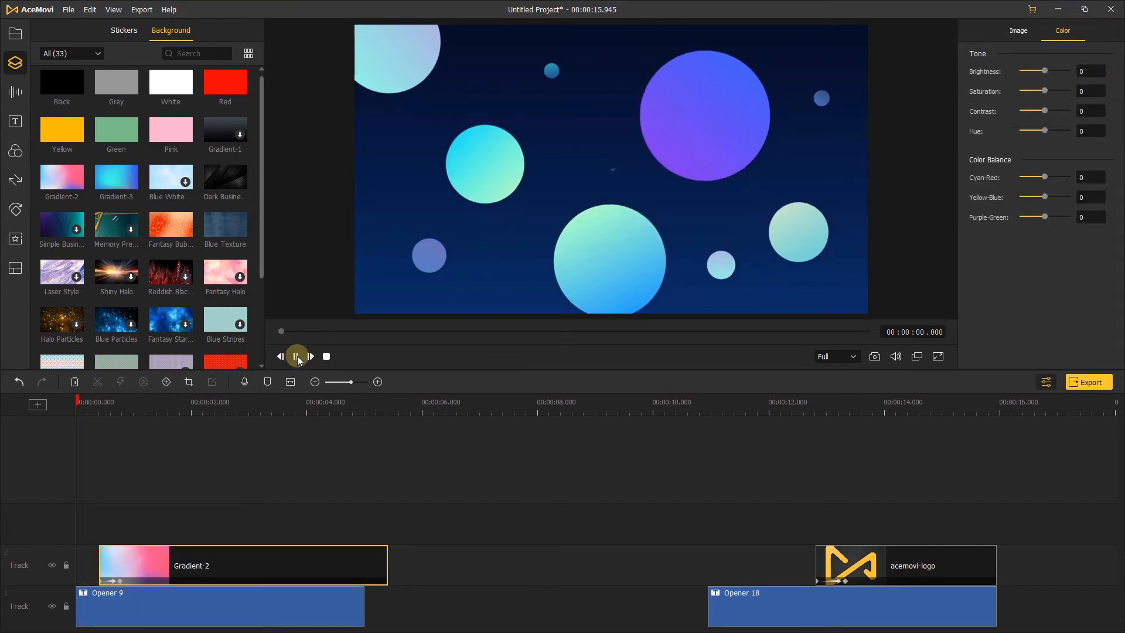
click(296, 356)
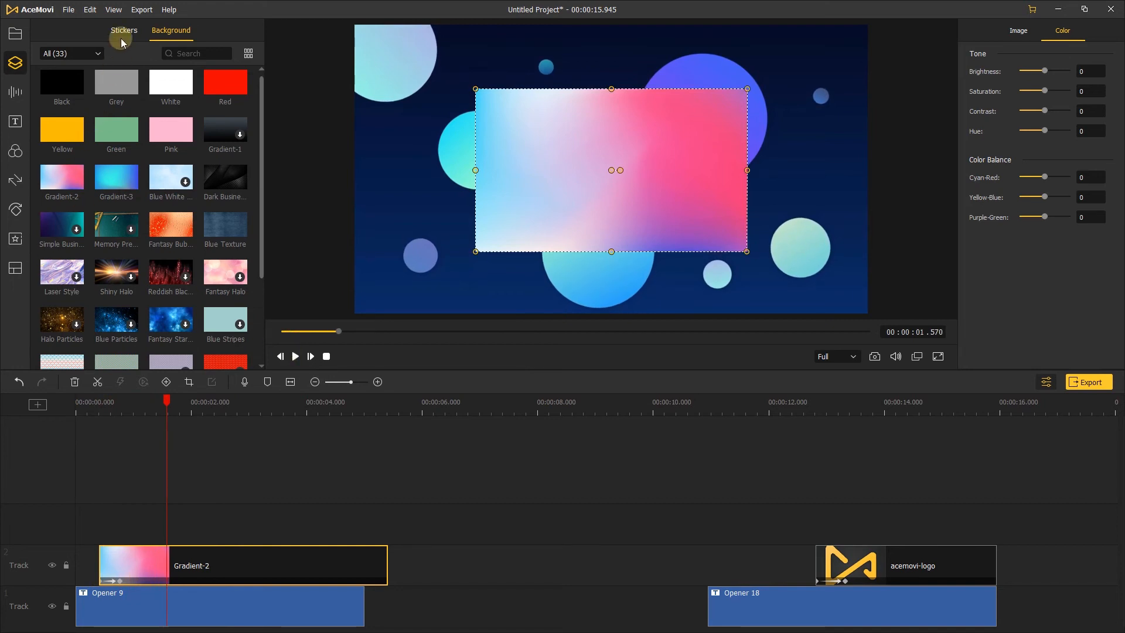
click(123, 31)
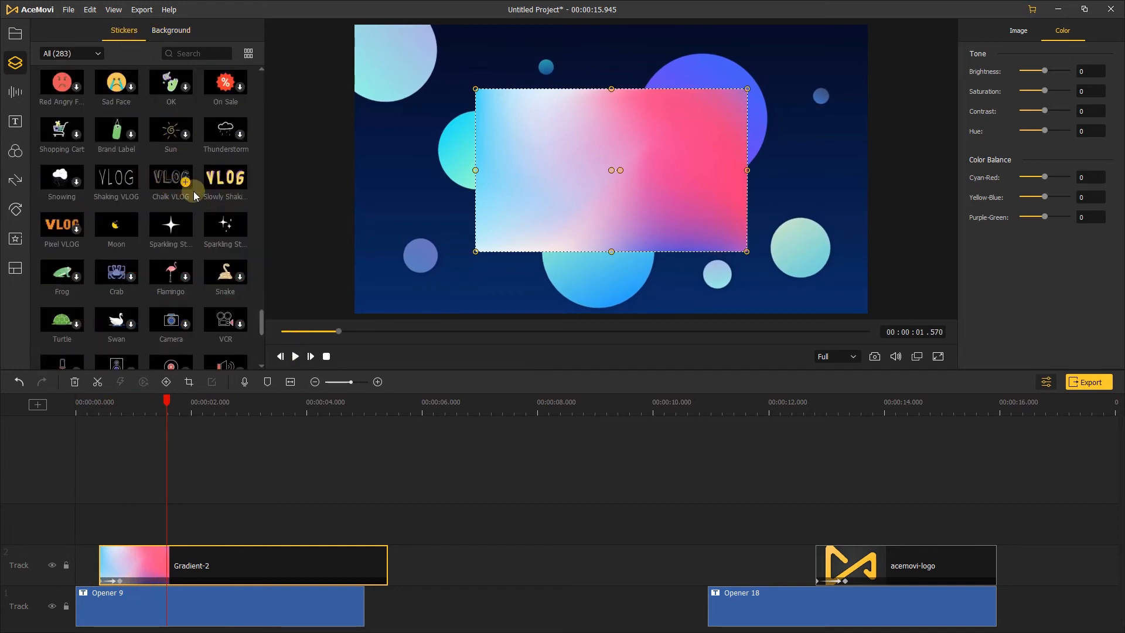
mouse_move(240, 184)
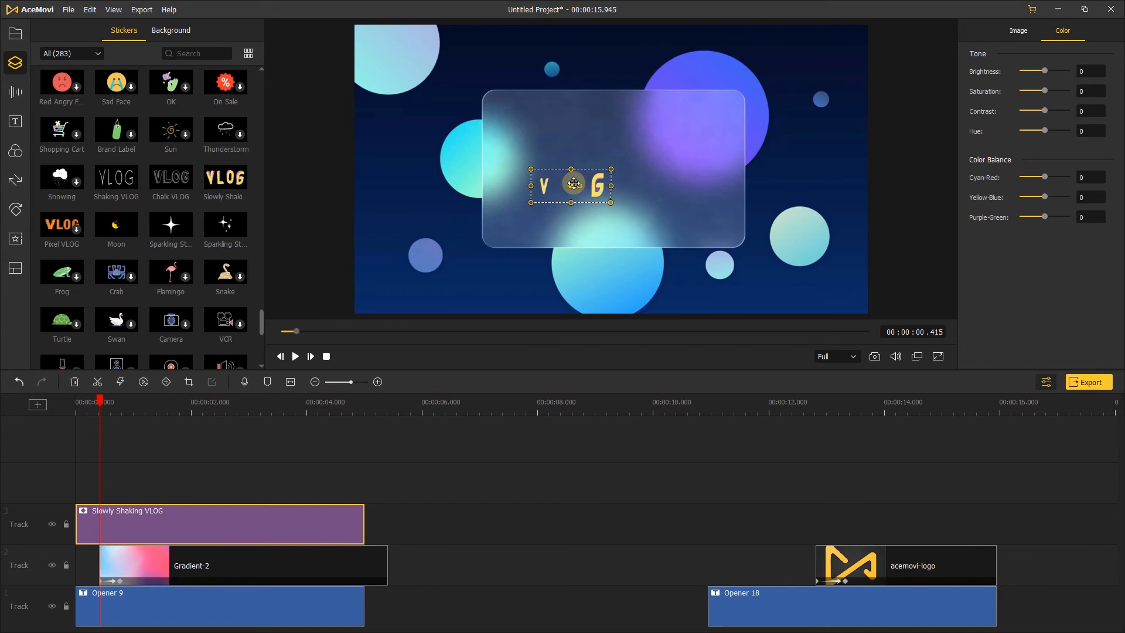
- Preview the Slowly Shaking VLOG sticker sitting over the gradient card
click(171, 31)
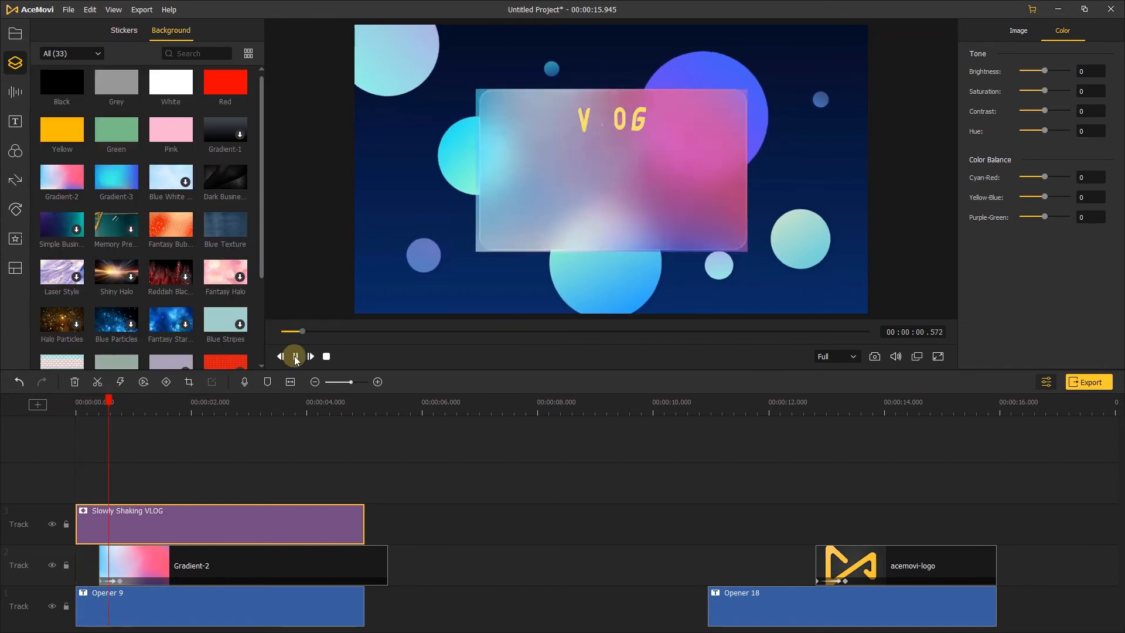
click(295, 356)
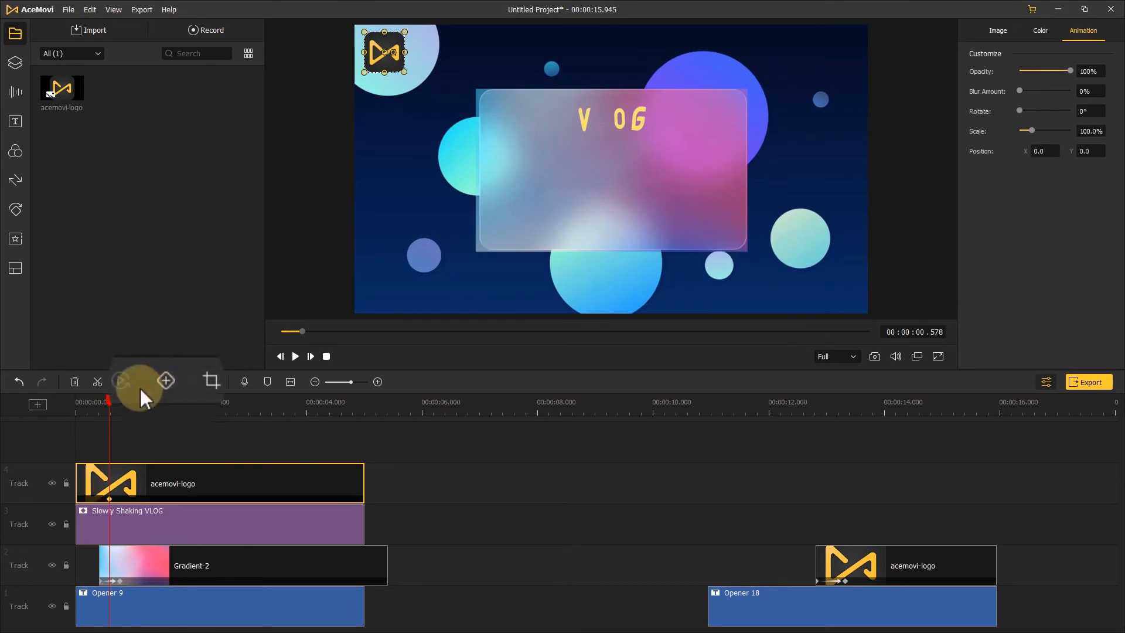
- Keyframe the acemovi-logo at 0 s with Opacity 0% so it fades in from transparent
click(1040, 31)
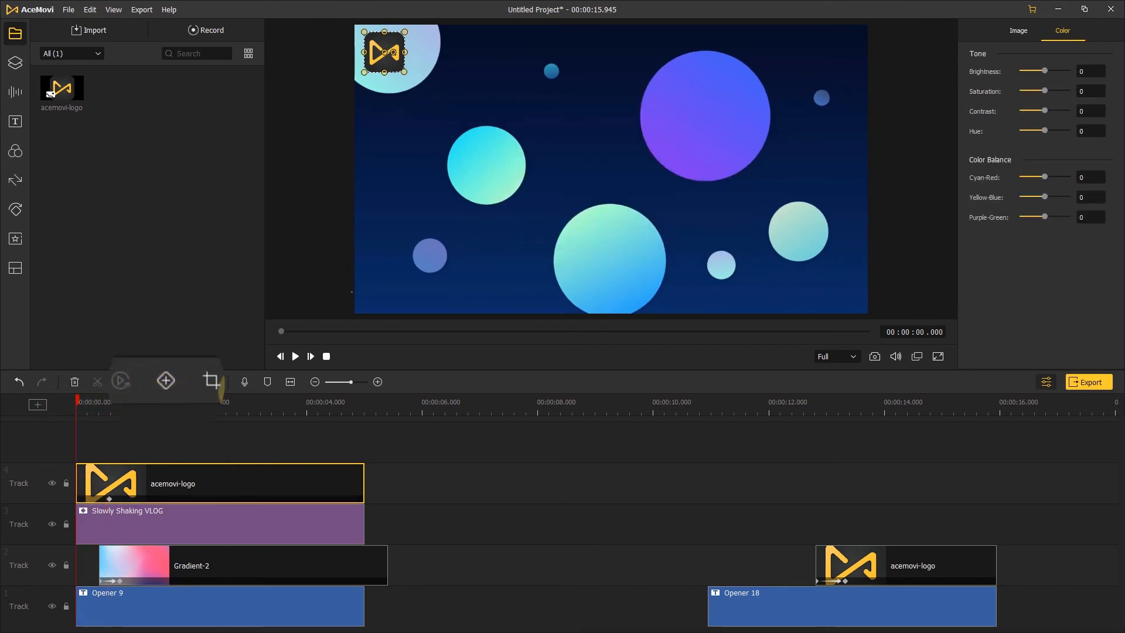
click(1092, 15)
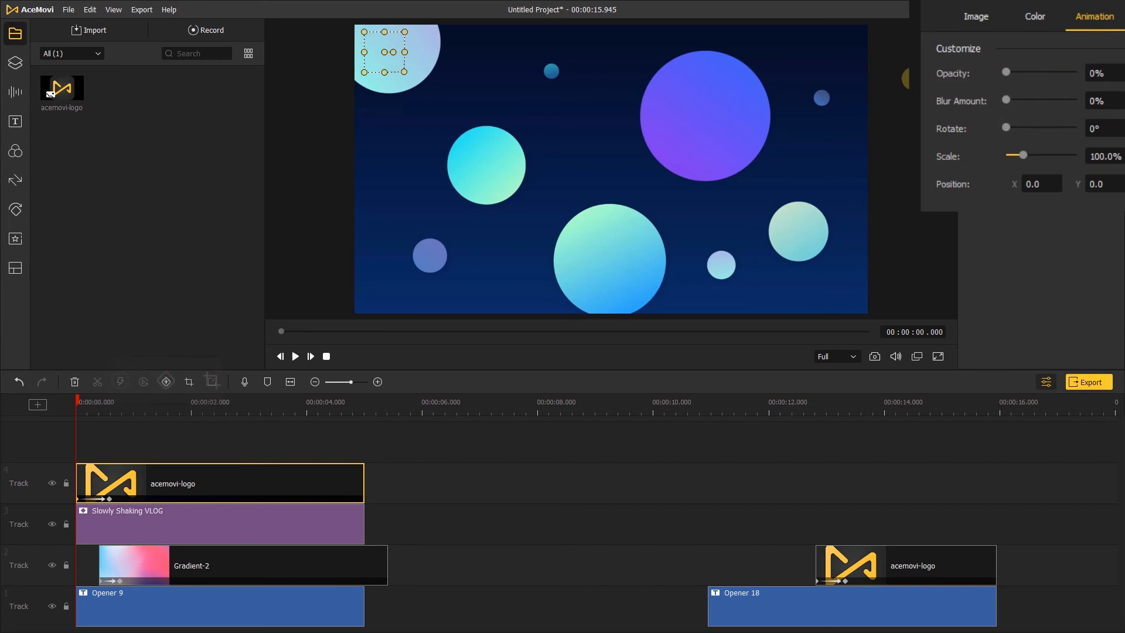
click(294, 356)
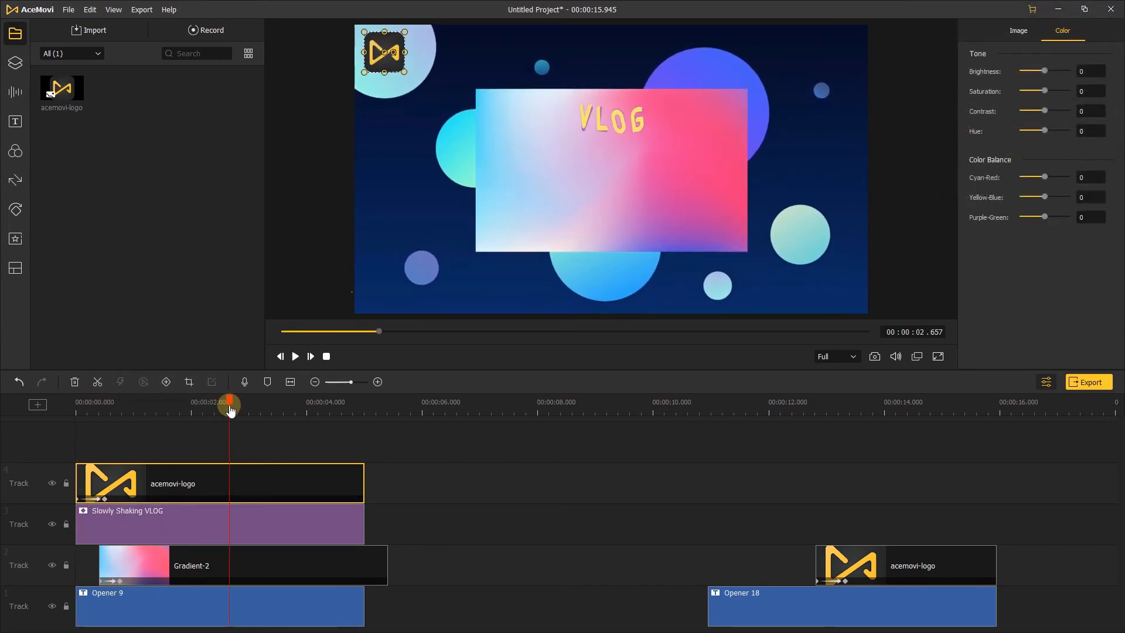
click(16, 121)
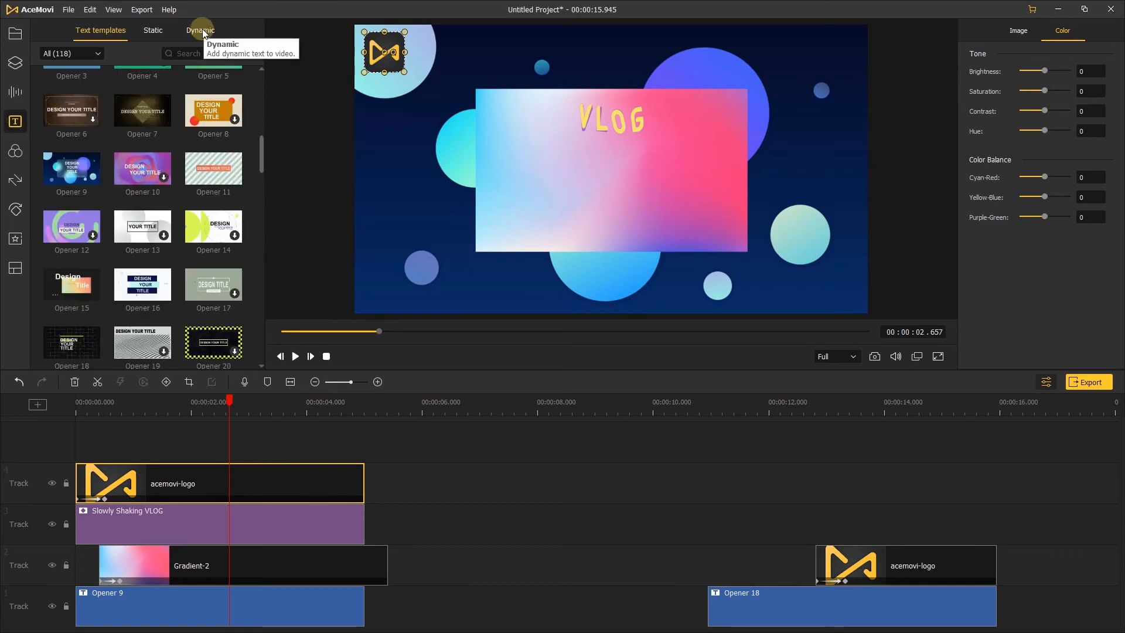
- Add a Dynamic Fall caption 'Welcome to My Channel' in Arial Rounded MT Bold 36 and preview it
click(201, 31)
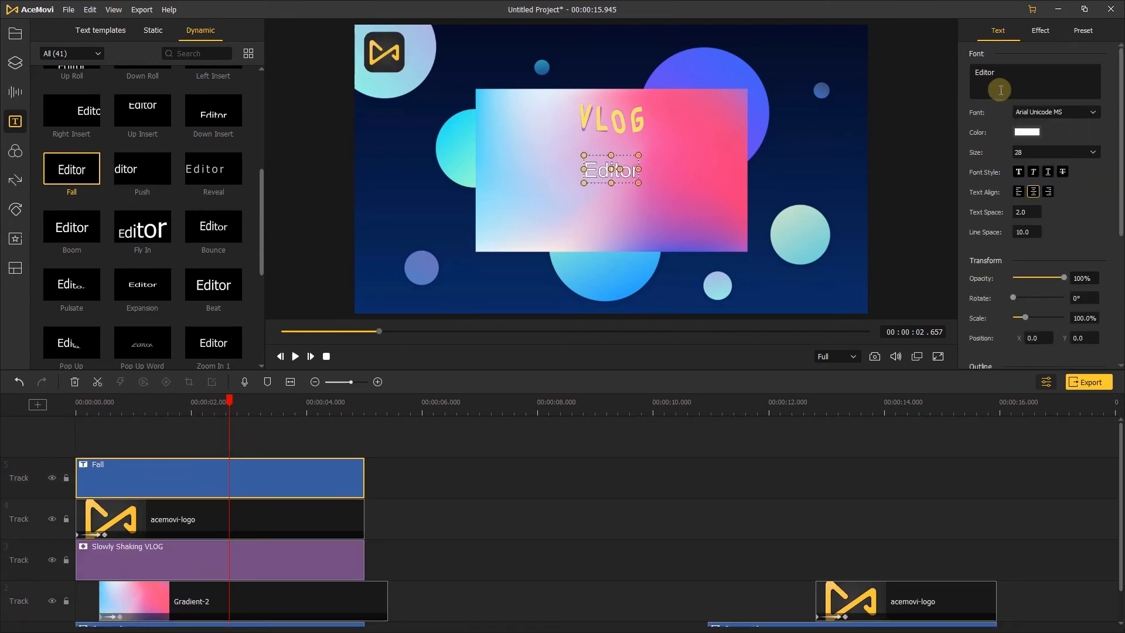
text(Welcome to My Channel)
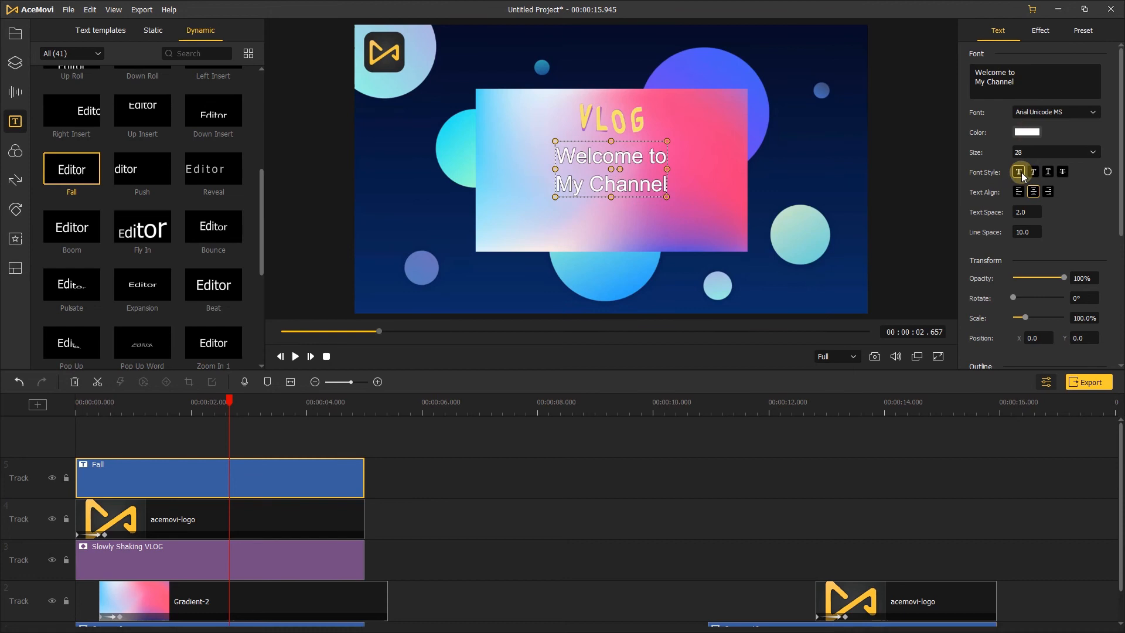
click(1050, 151)
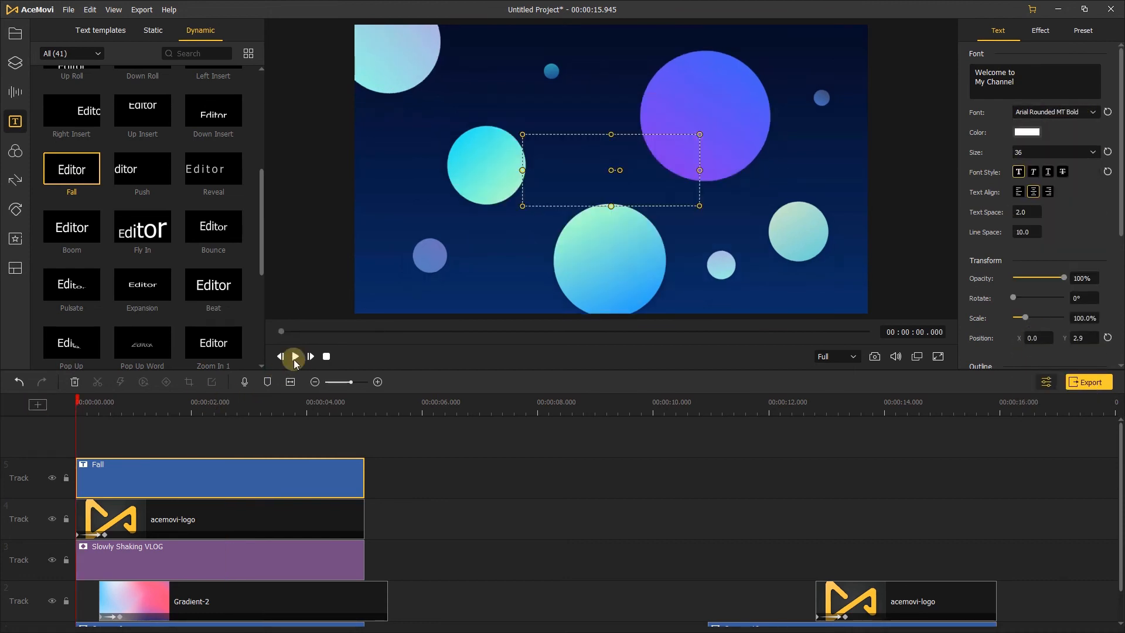
click(293, 357)
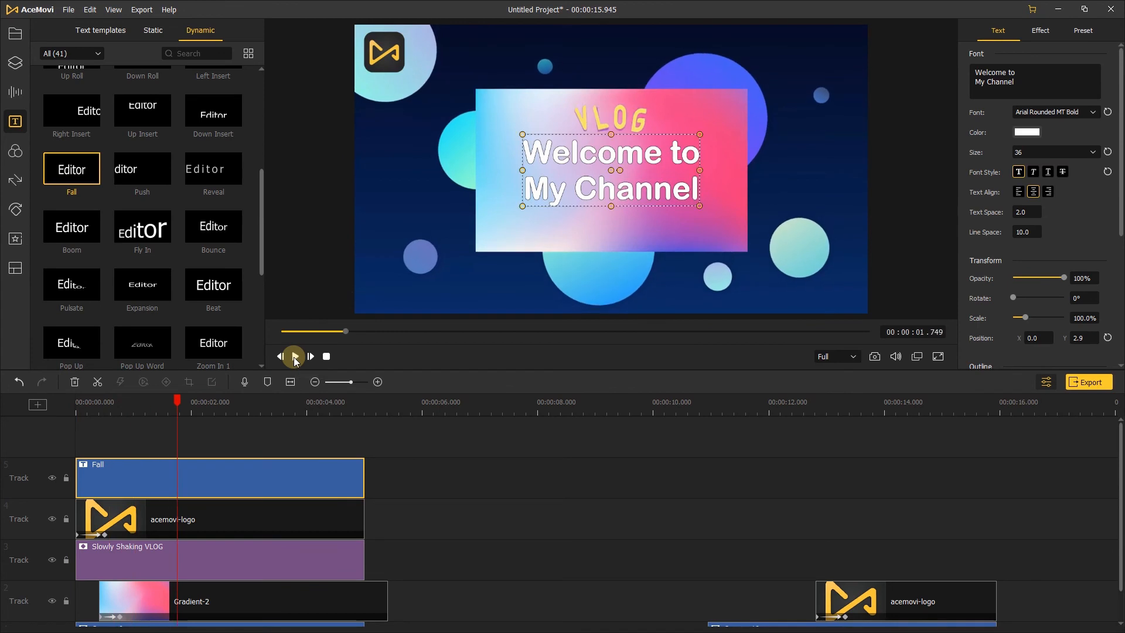
click(294, 357)
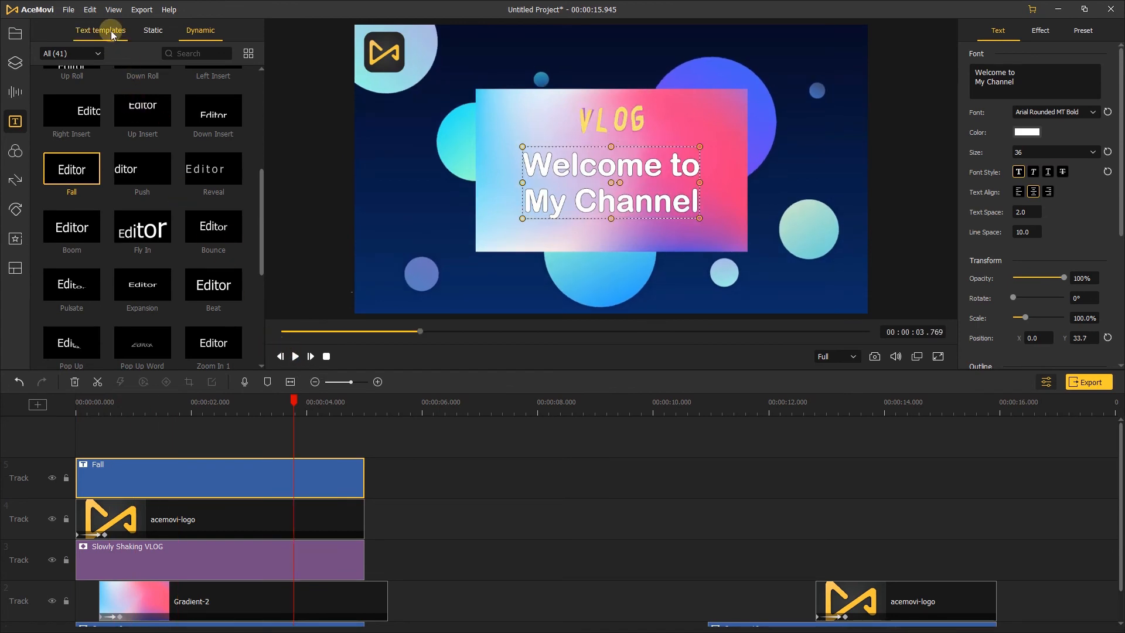
- Add the Title 10 'DESIGN YOUR TITLE' template on a new track and bring up Advanced Text Edit
click(101, 30)
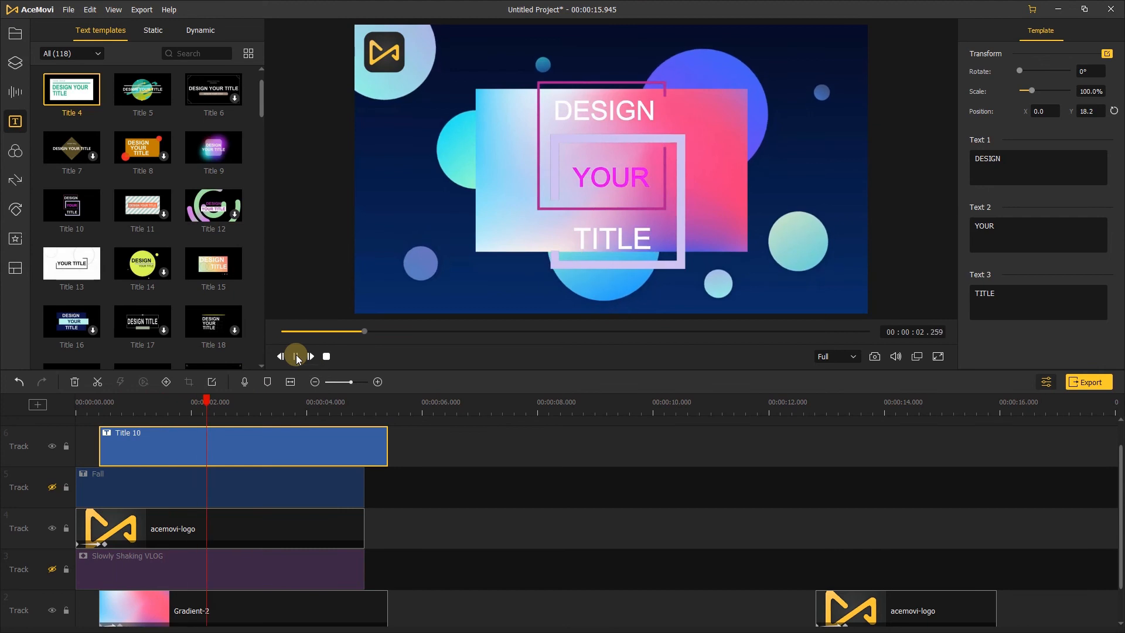
click(295, 356)
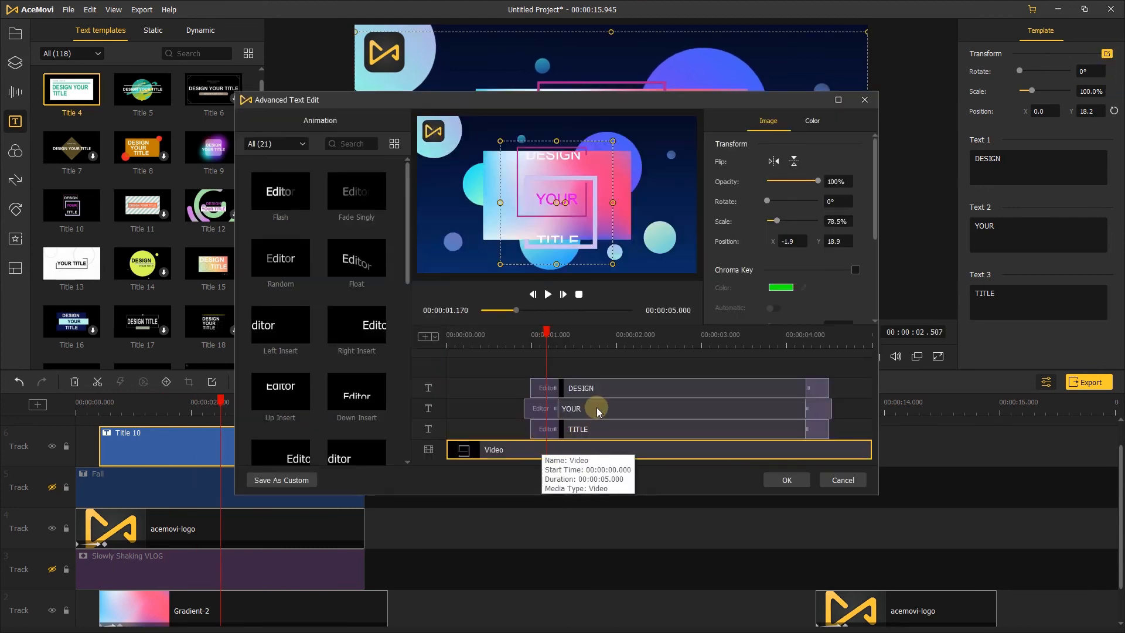
- Recolour the YOUR layer to white (#ffffff) and apply the edits back to the main editor
click(811, 121)
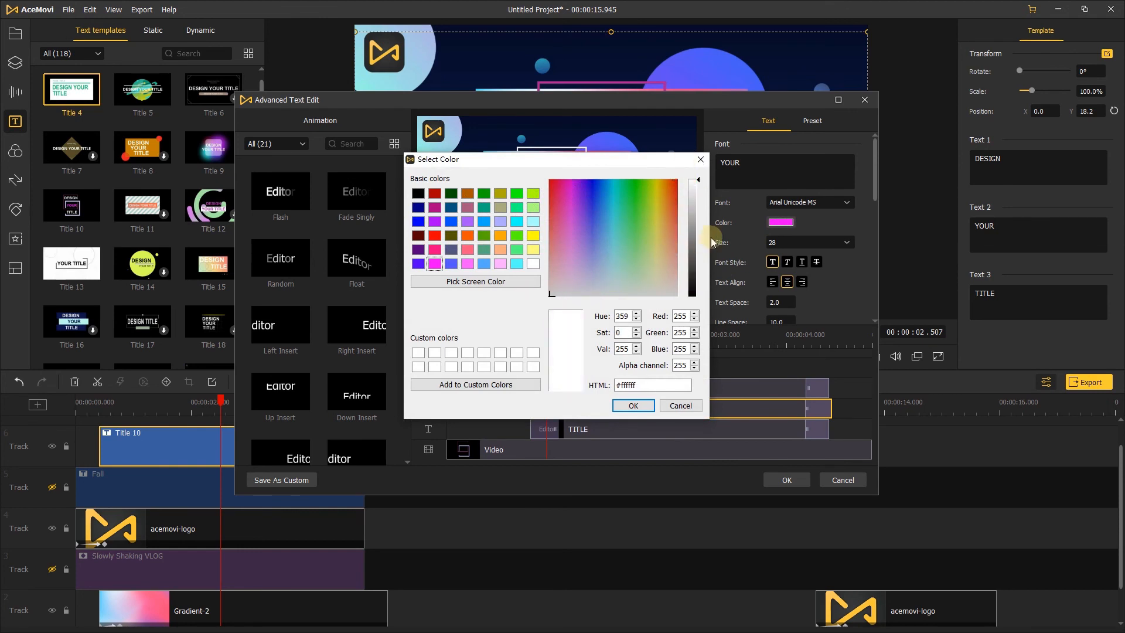
click(632, 405)
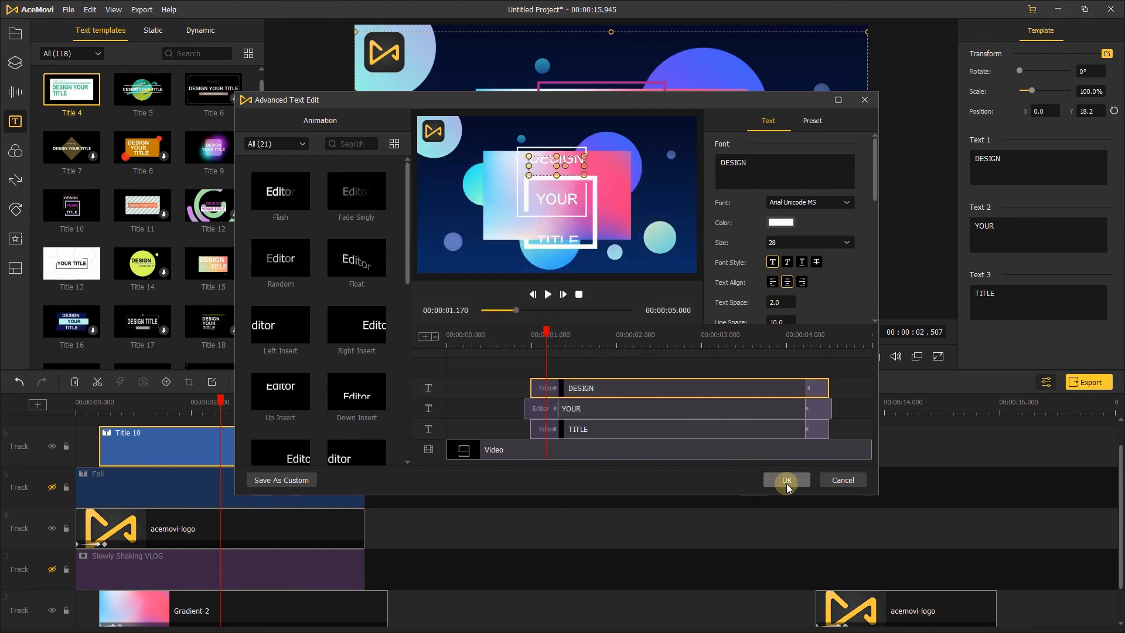
click(785, 480)
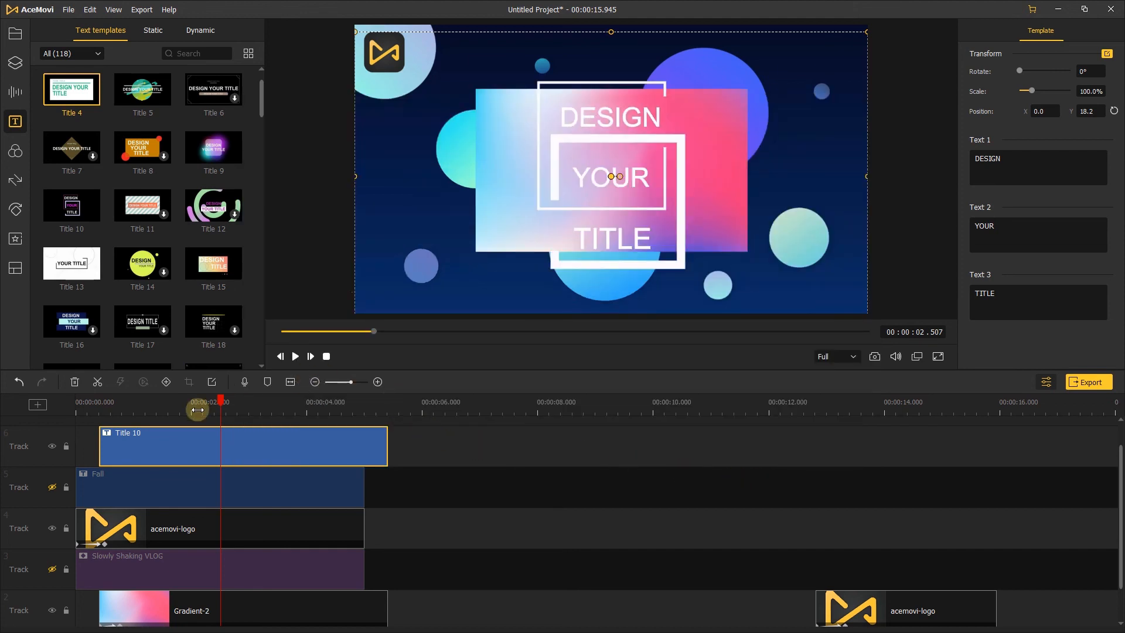
click(326, 356)
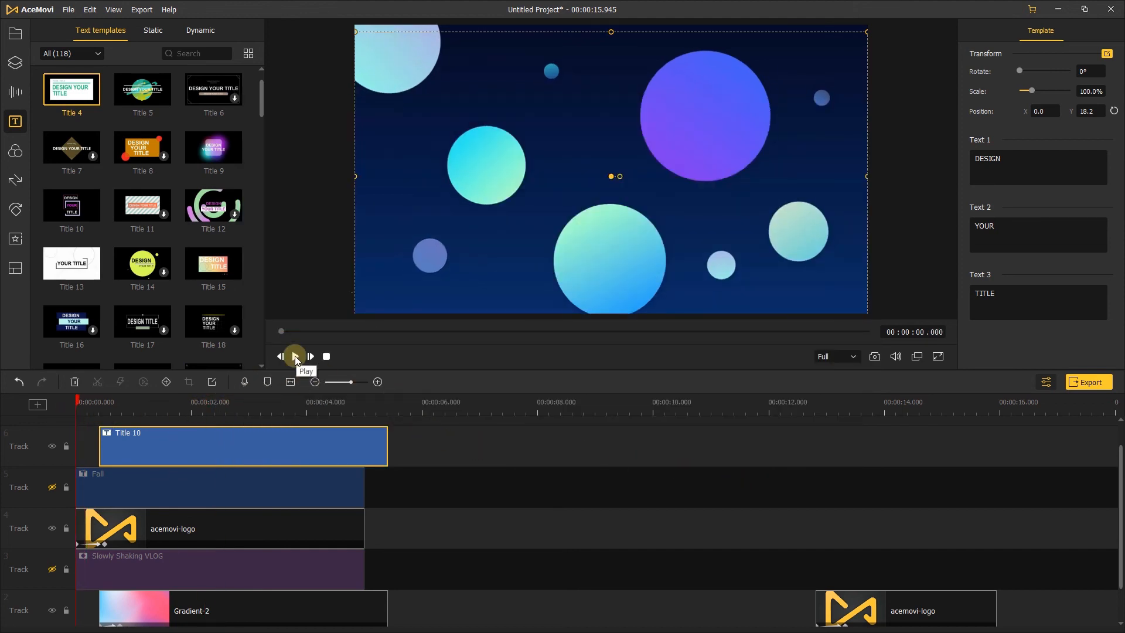
click(294, 357)
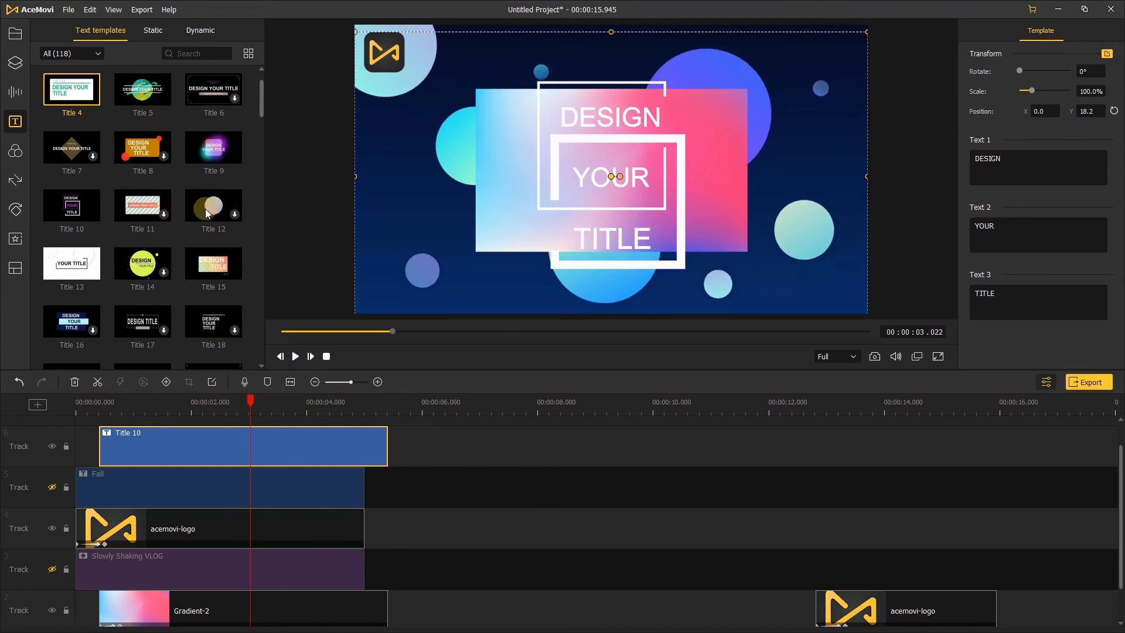
mouse_move(233, 215)
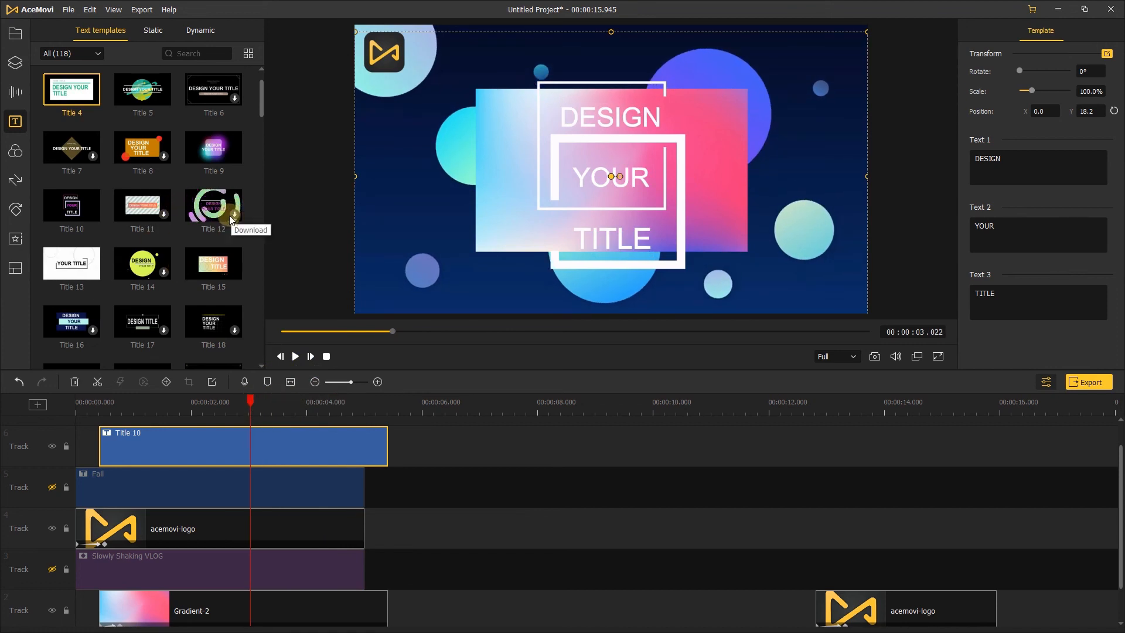